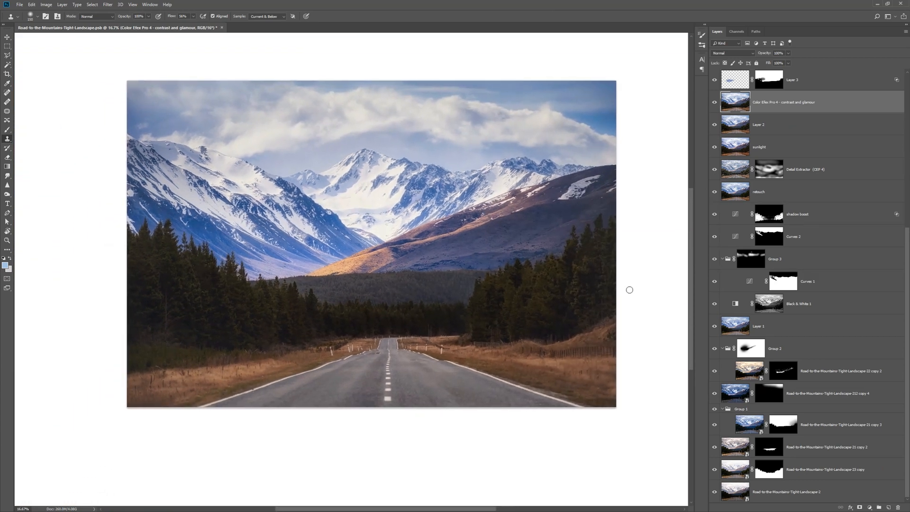
mouse_move(630, 302)
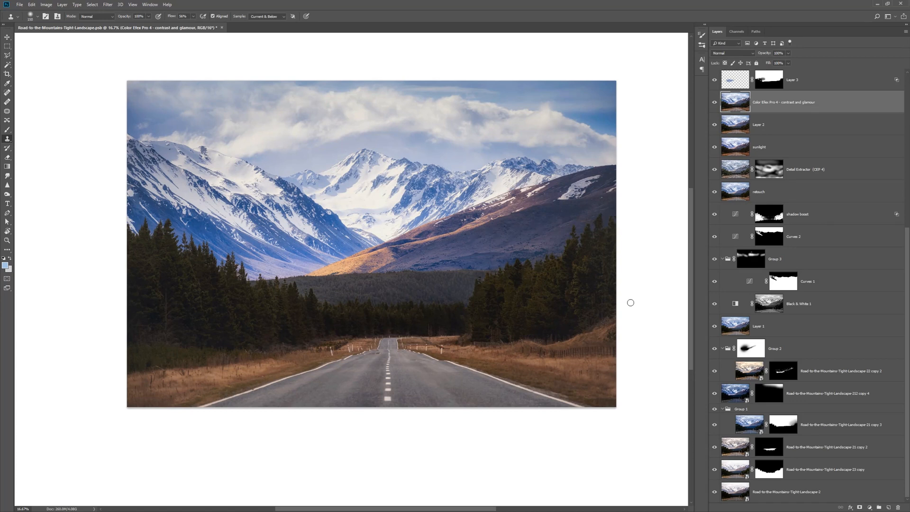
mouse_move(681, 382)
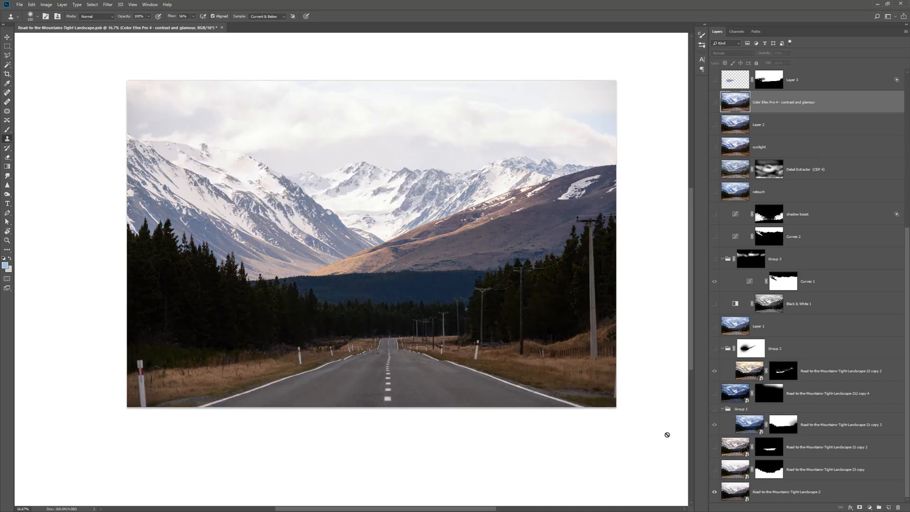
click(809, 490)
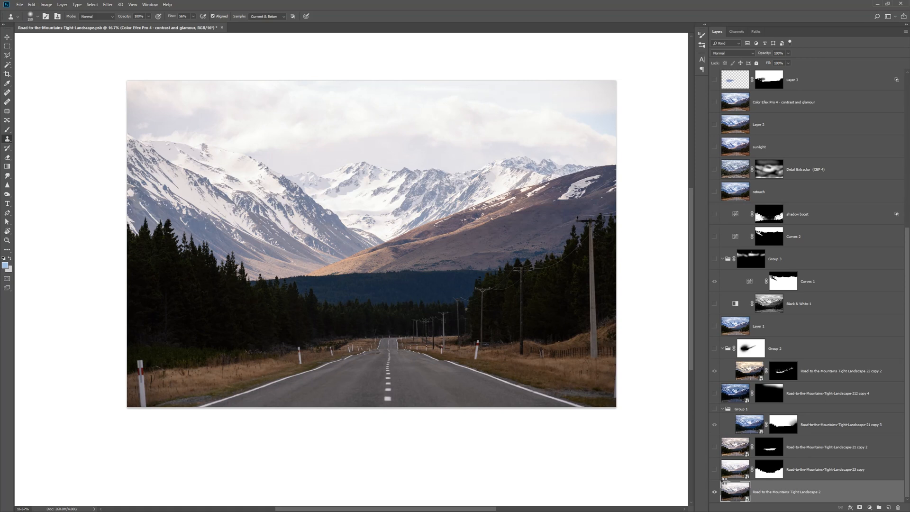
double_click(737, 491)
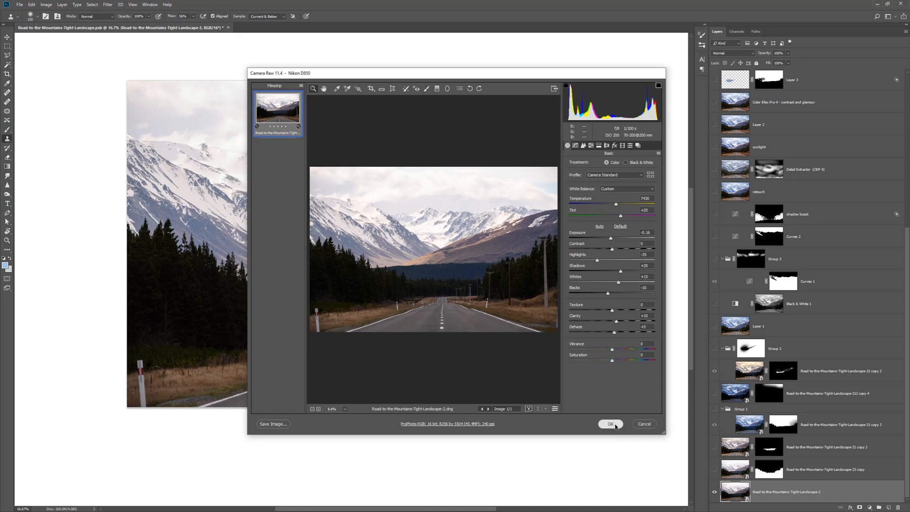
click(610, 424)
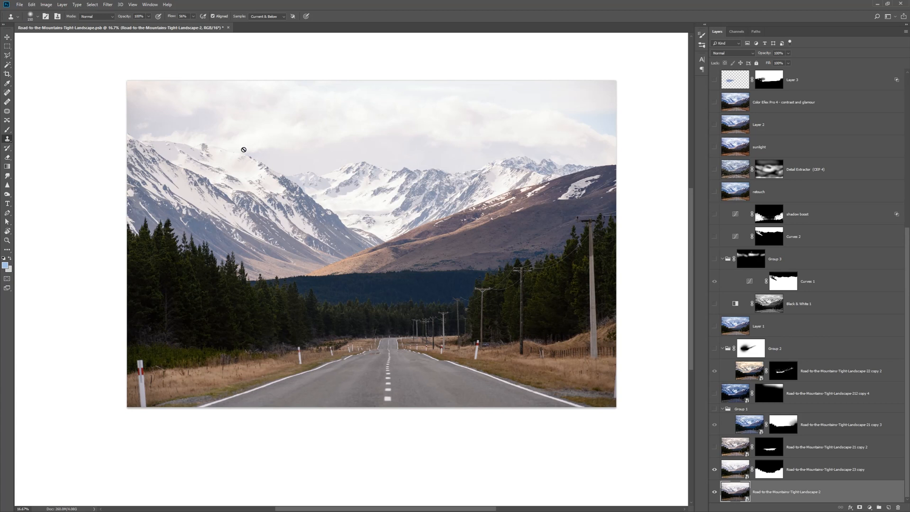
mouse_move(550, 311)
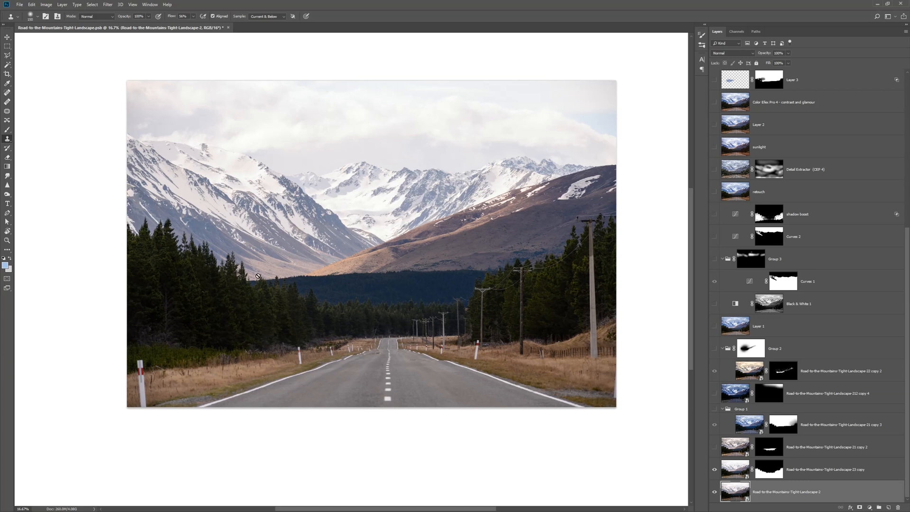
mouse_move(568, 320)
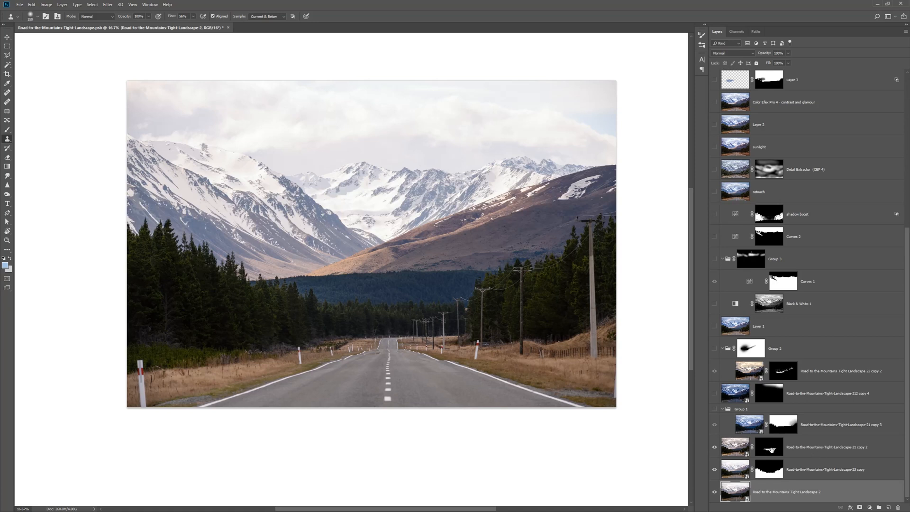
- Show the blended blue-sky exposure layer again over the washed-out sky
click(783, 448)
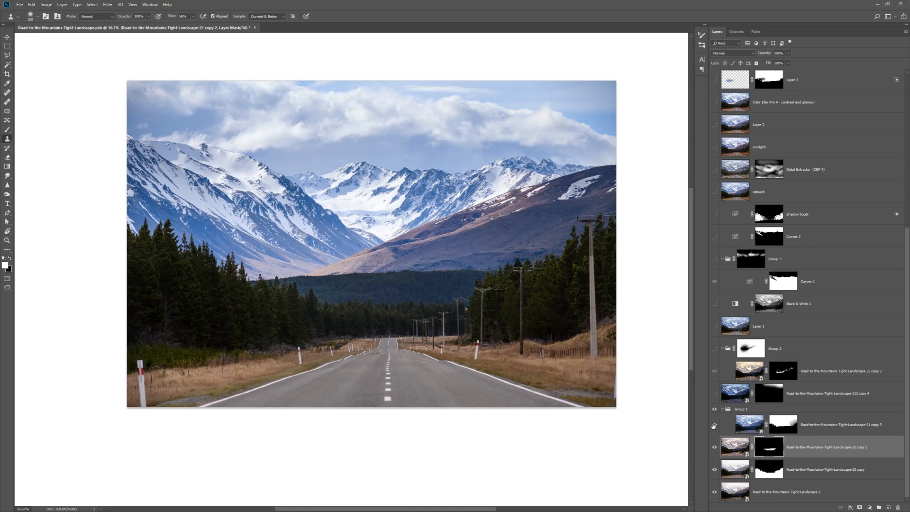
mouse_move(675, 317)
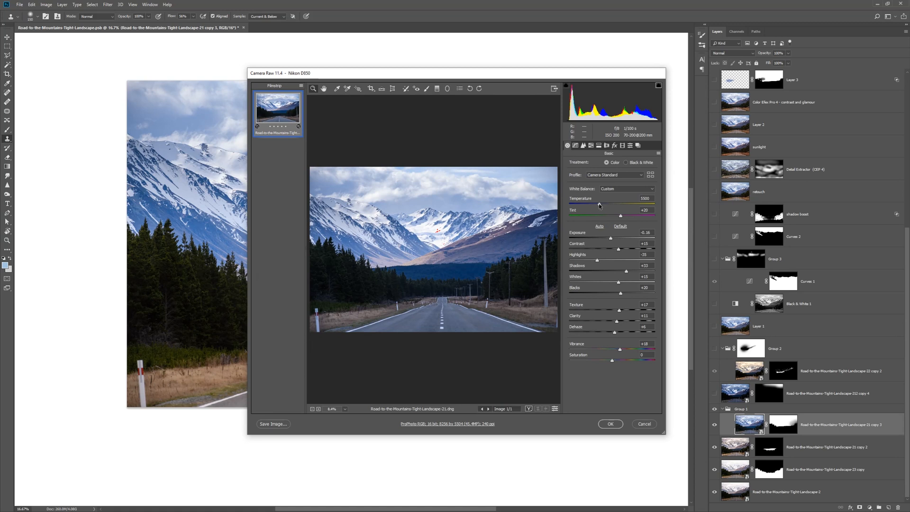
mouse_move(596, 257)
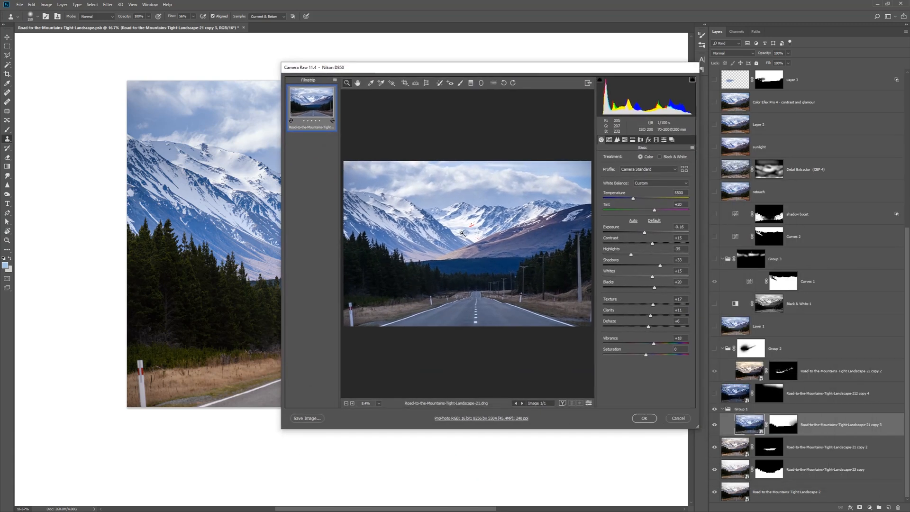
mouse_move(646, 421)
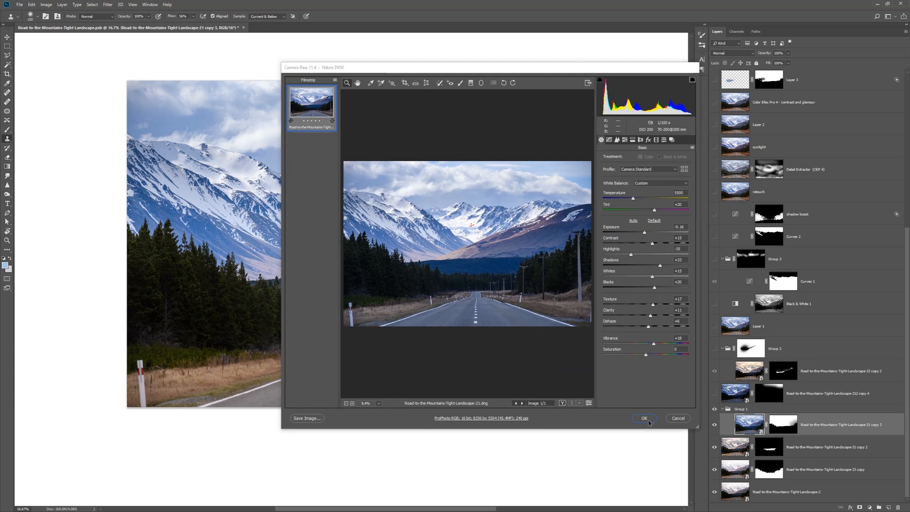
click(645, 418)
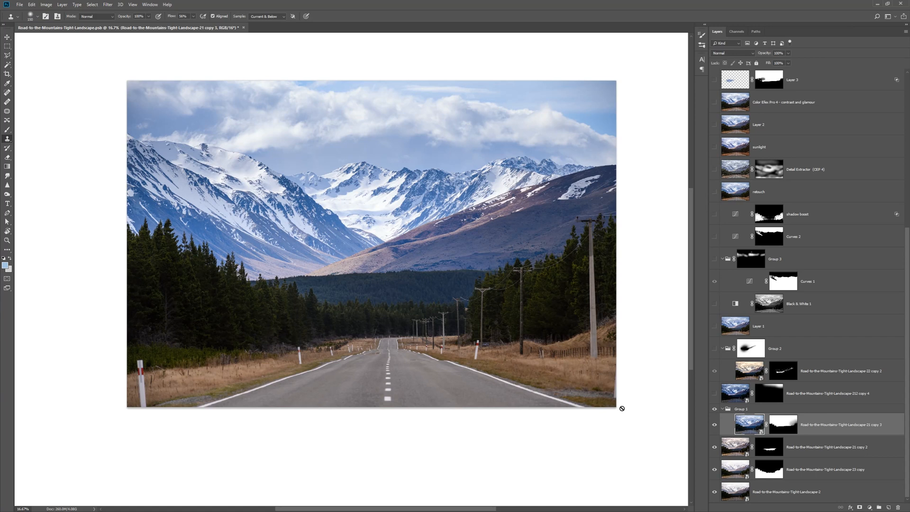
- Hide the sky blend group temporarily to compare against the original pale sky
click(715, 425)
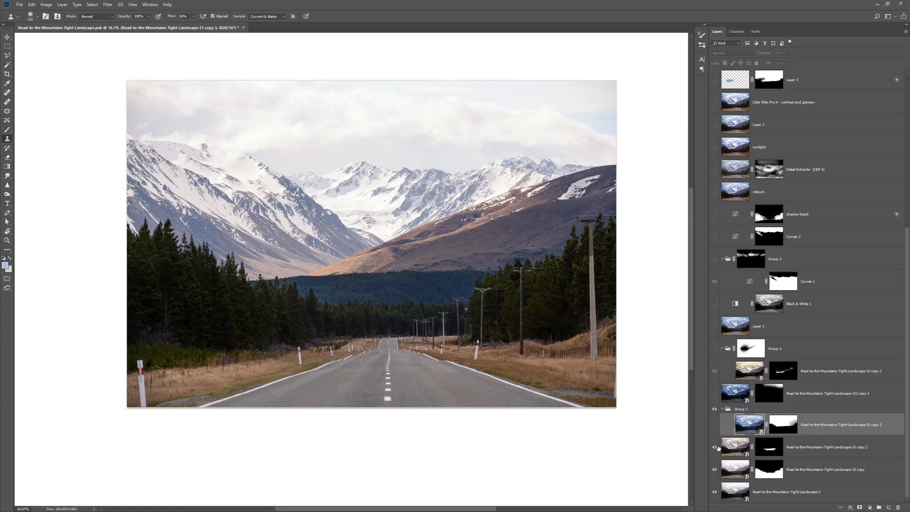
mouse_move(511, 205)
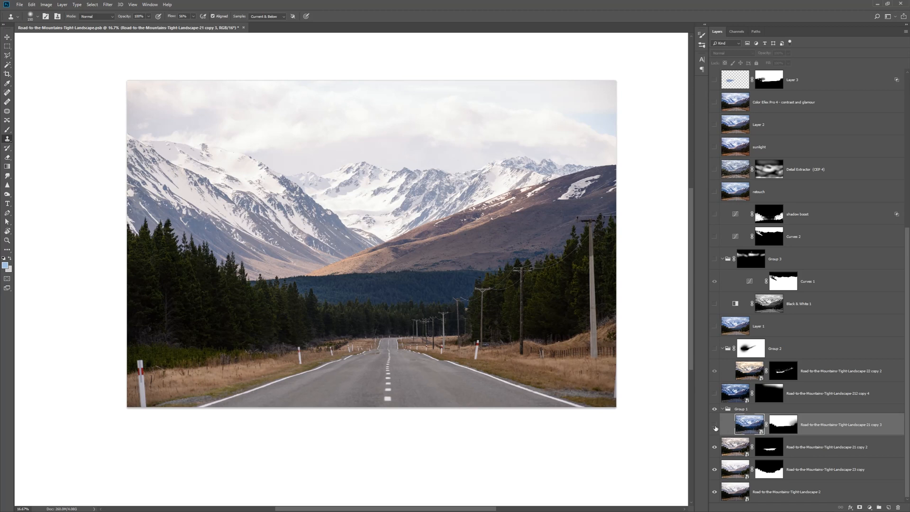
mouse_move(714, 427)
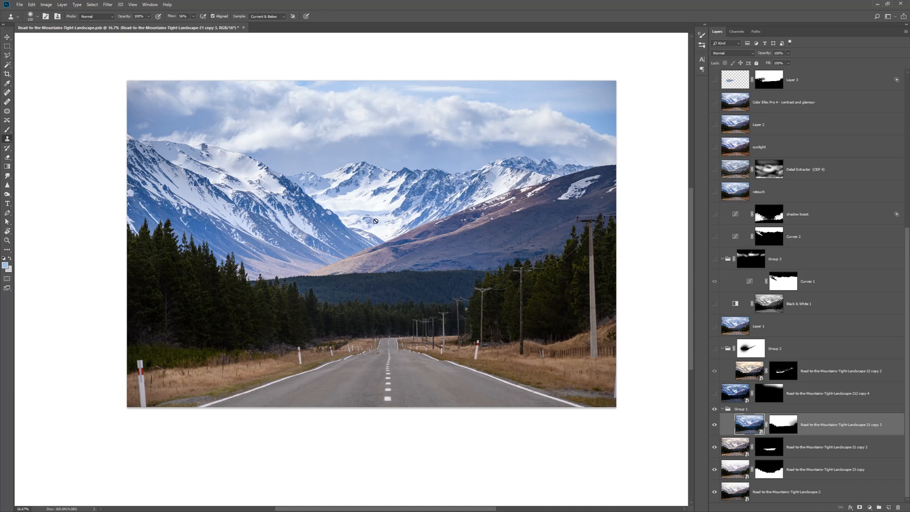
mouse_move(218, 129)
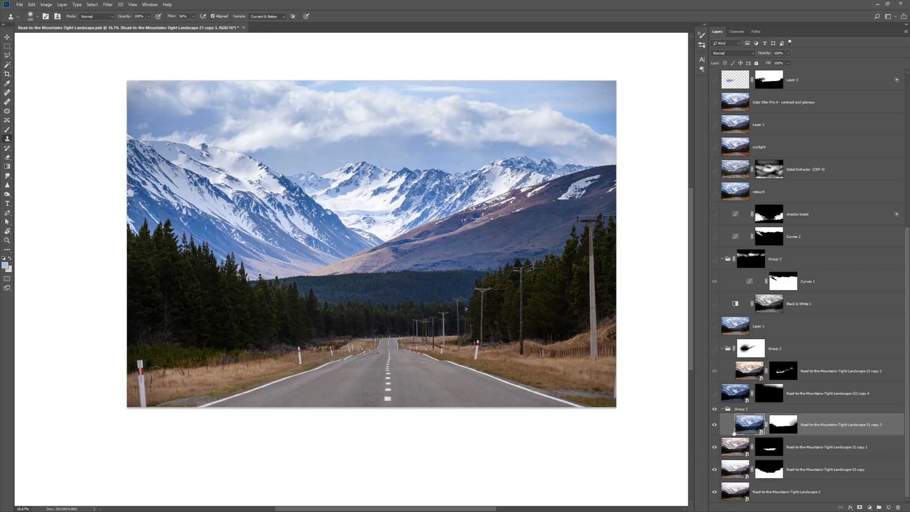
mouse_move(646, 325)
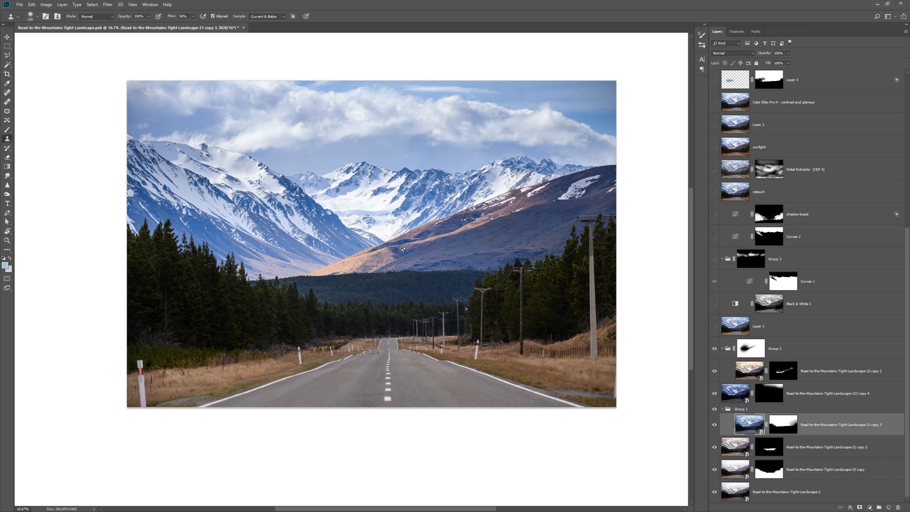
mouse_move(96, 161)
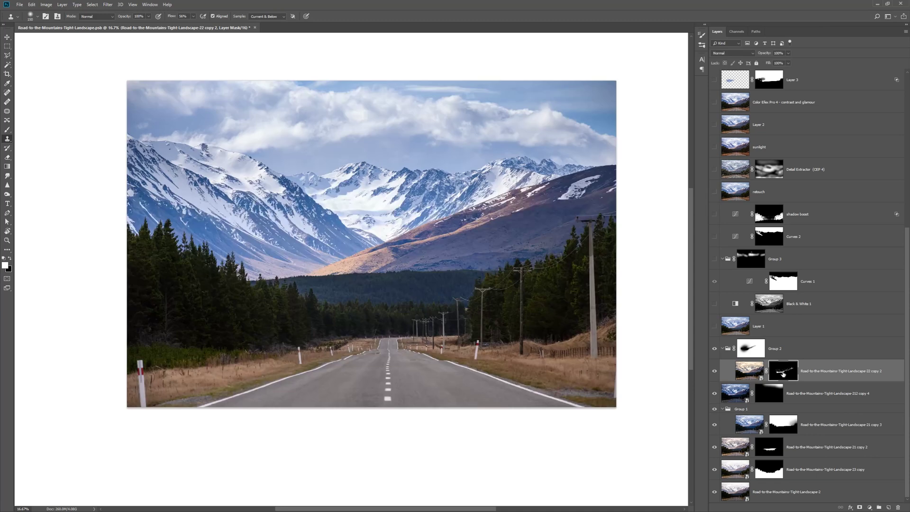
click(91, 4)
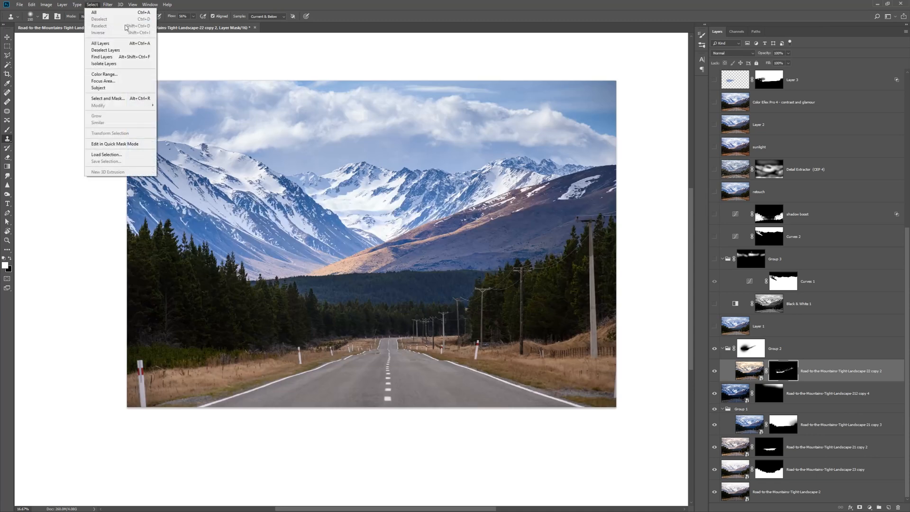
click(104, 74)
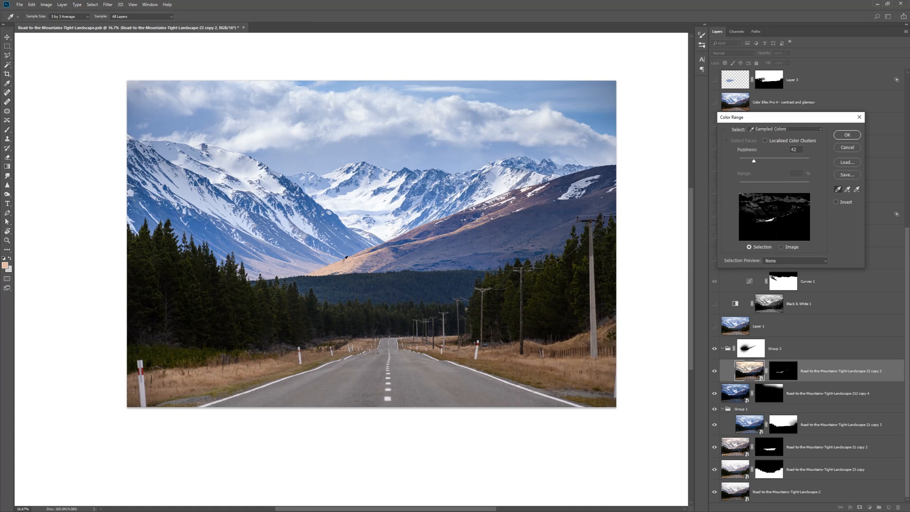
mouse_move(840, 132)
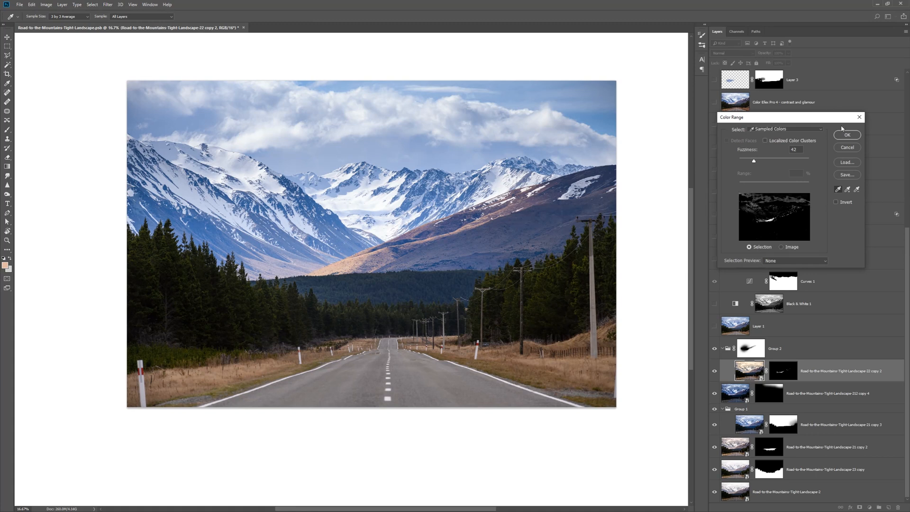
click(846, 134)
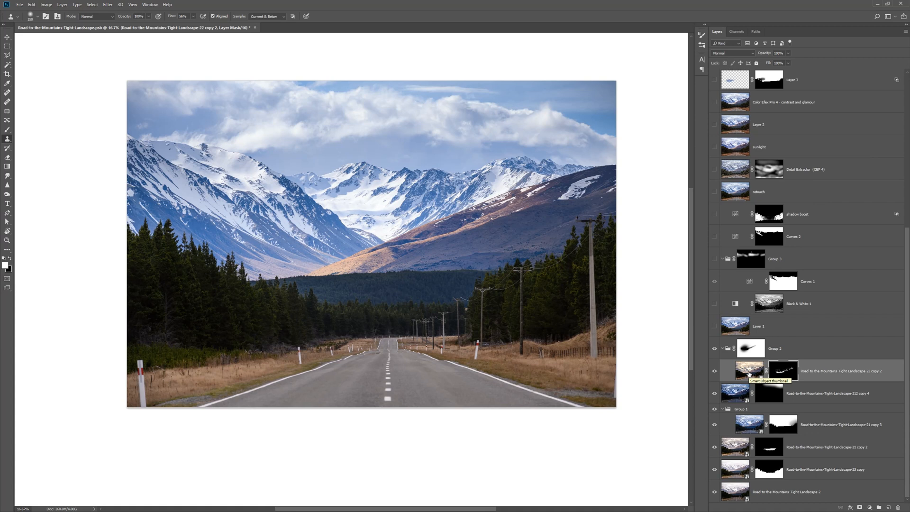
mouse_move(745, 370)
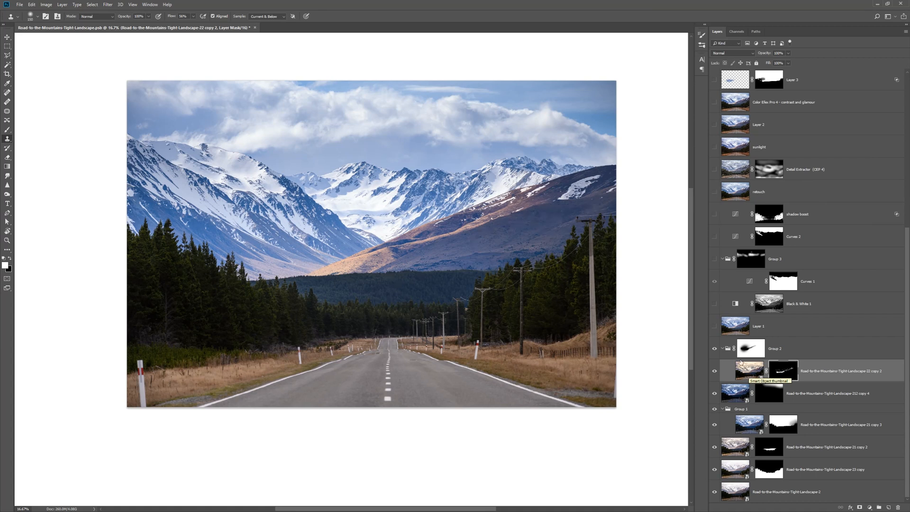
mouse_move(794, 347)
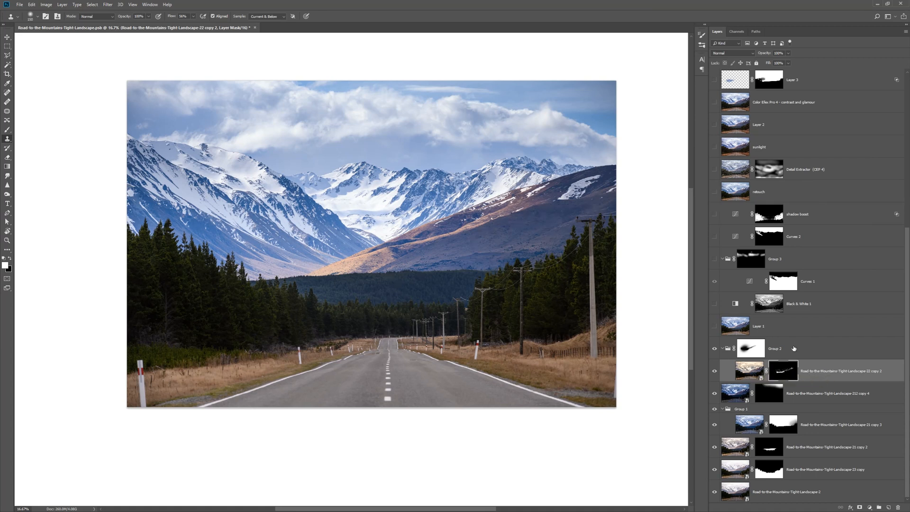
click(751, 347)
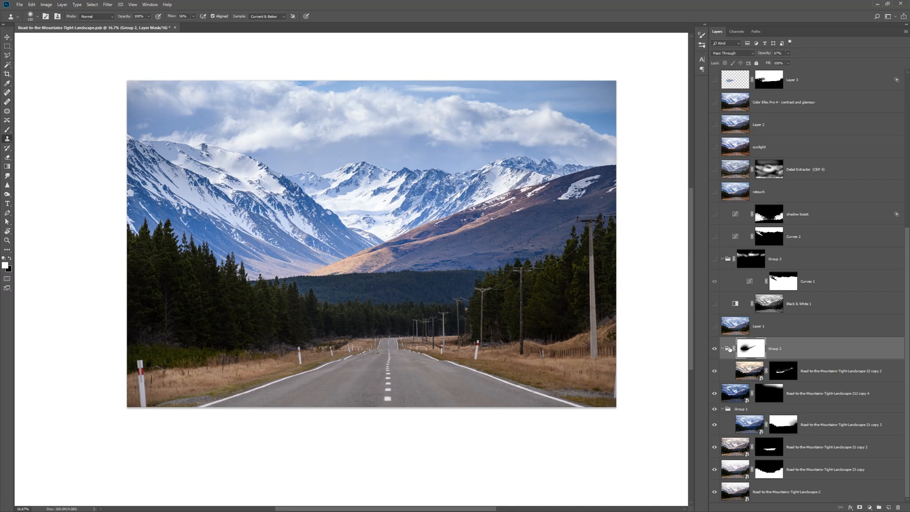
mouse_move(772, 357)
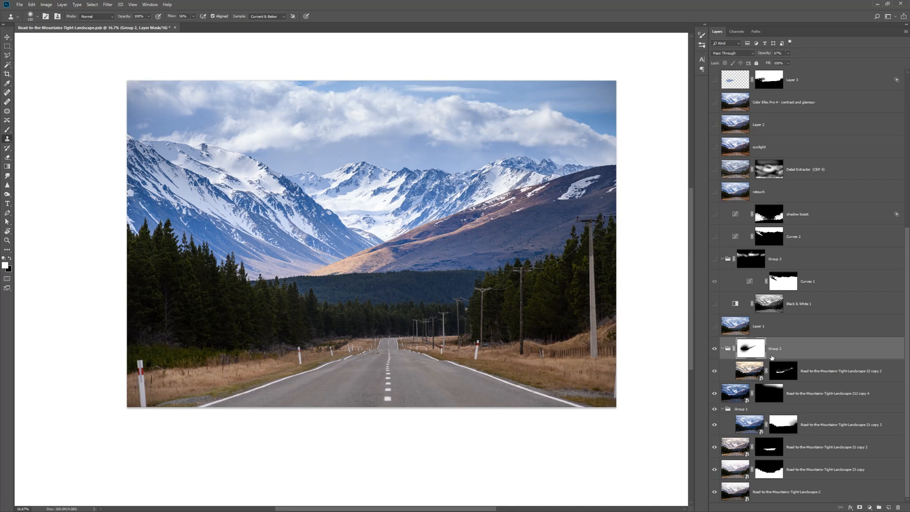
- Select the Retouch layer with the Spot Healing Brush and show it, removing the roadside poles
click(713, 348)
text(Retouch)
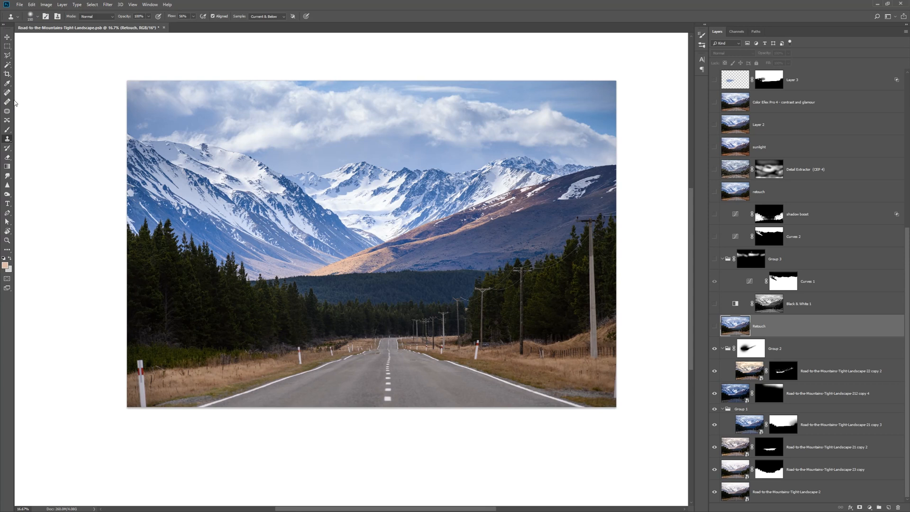
click(7, 91)
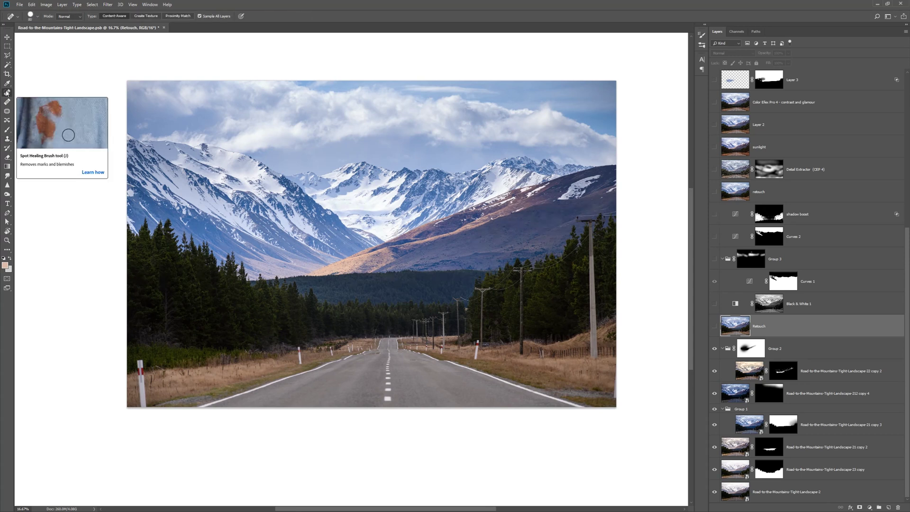
mouse_move(578, 213)
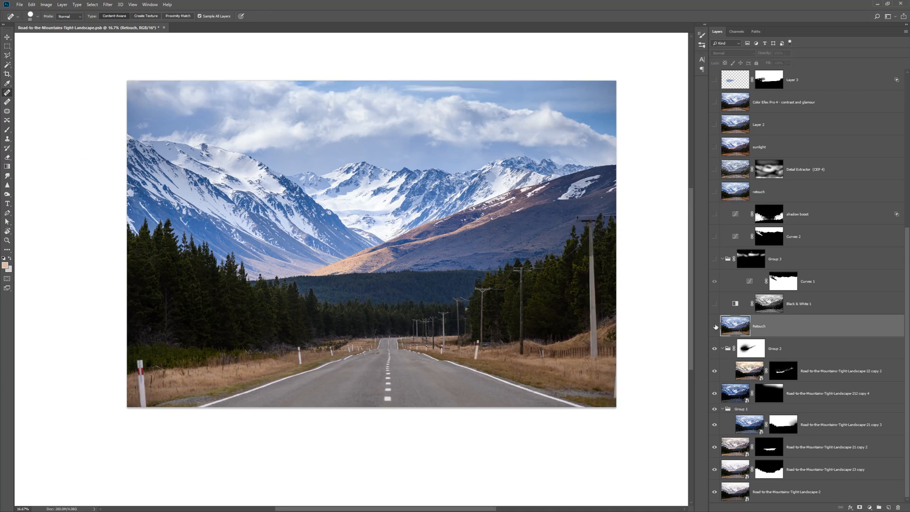
click(714, 326)
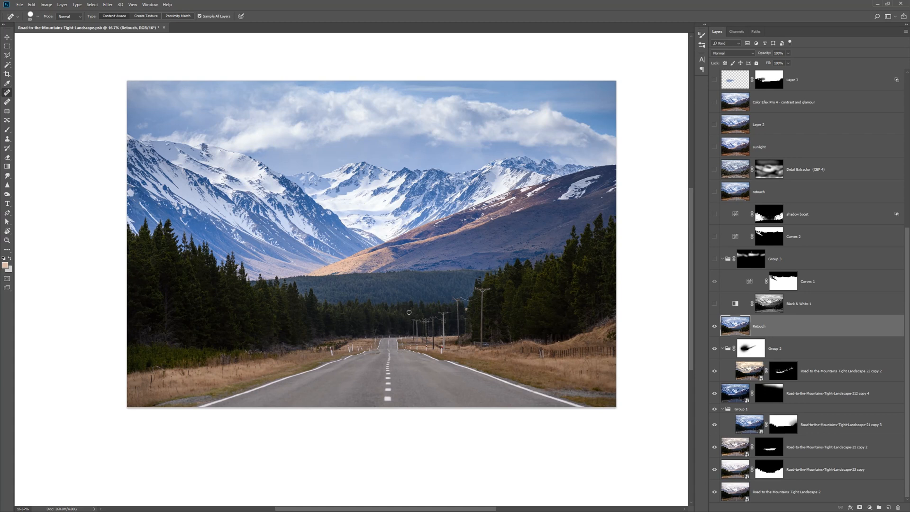
mouse_move(476, 293)
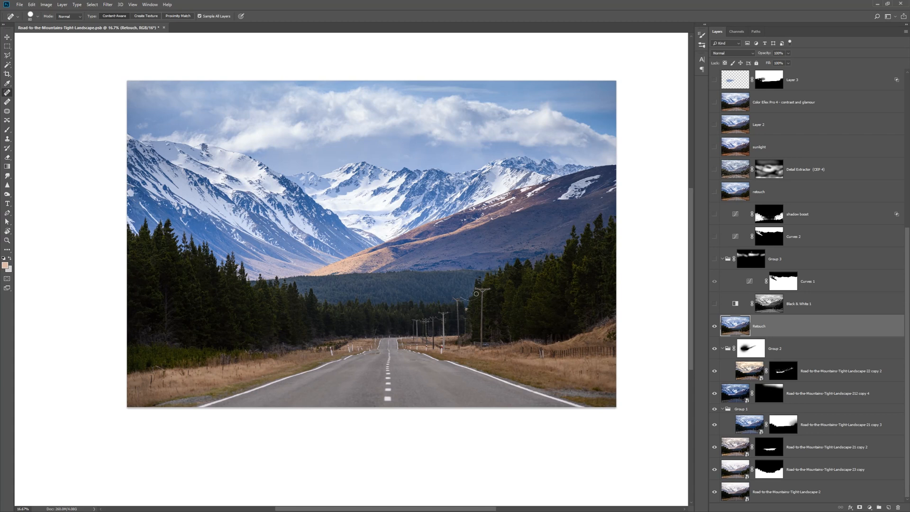
mouse_move(487, 292)
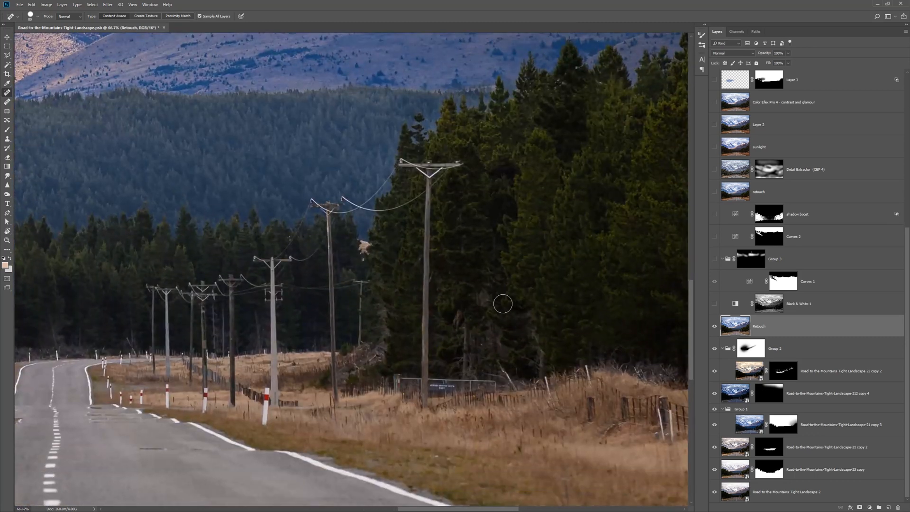
mouse_move(459, 238)
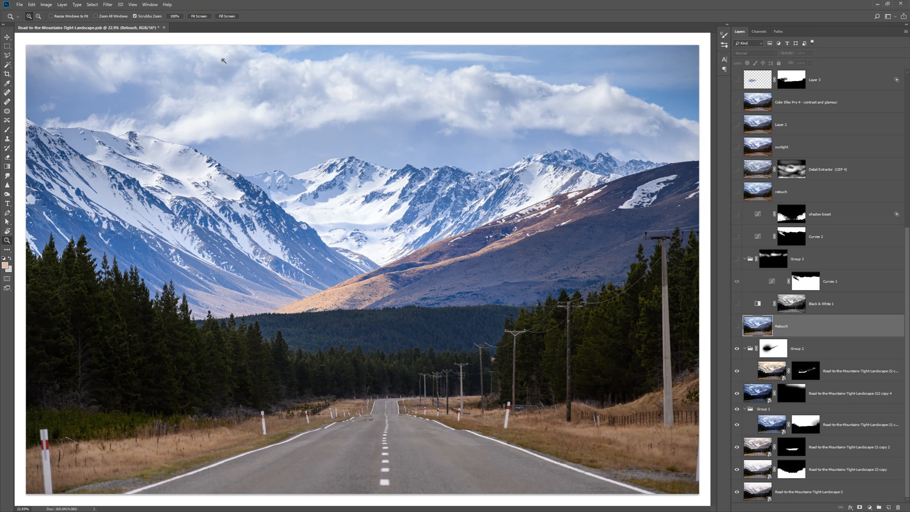
mouse_move(81, 75)
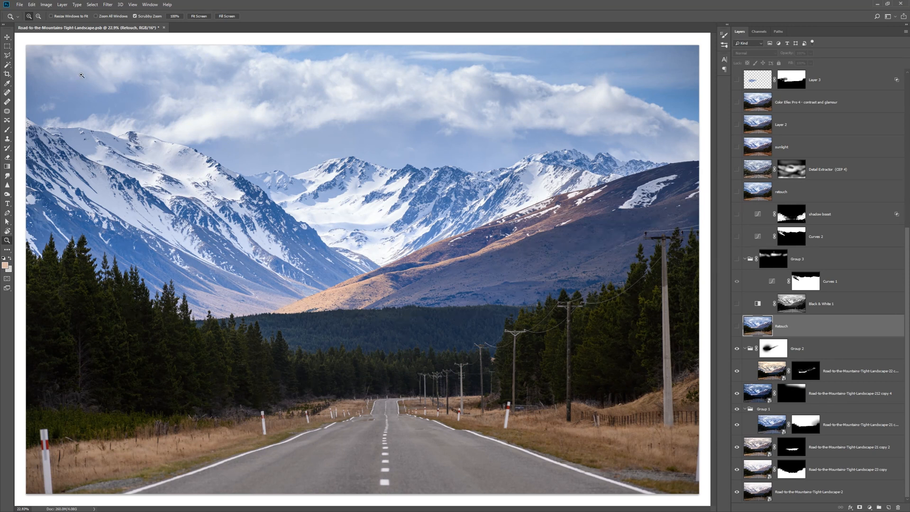
mouse_move(233, 55)
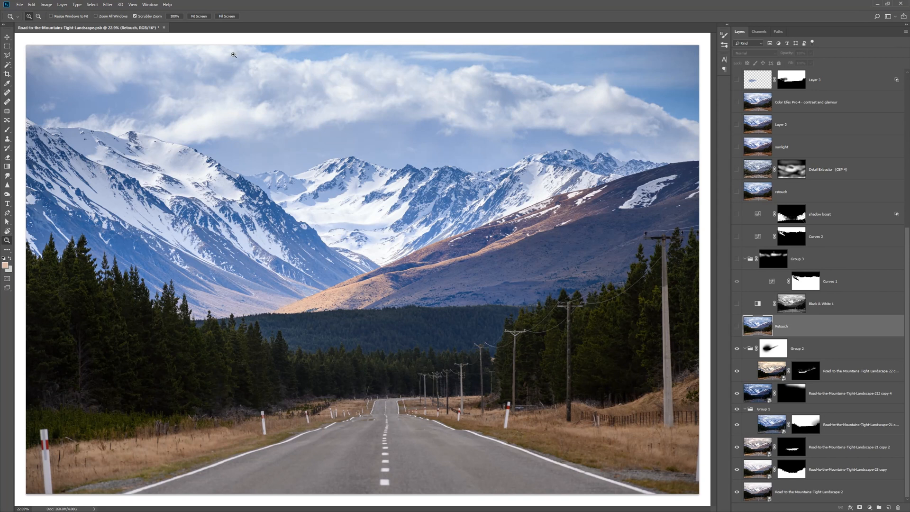
mouse_move(160, 135)
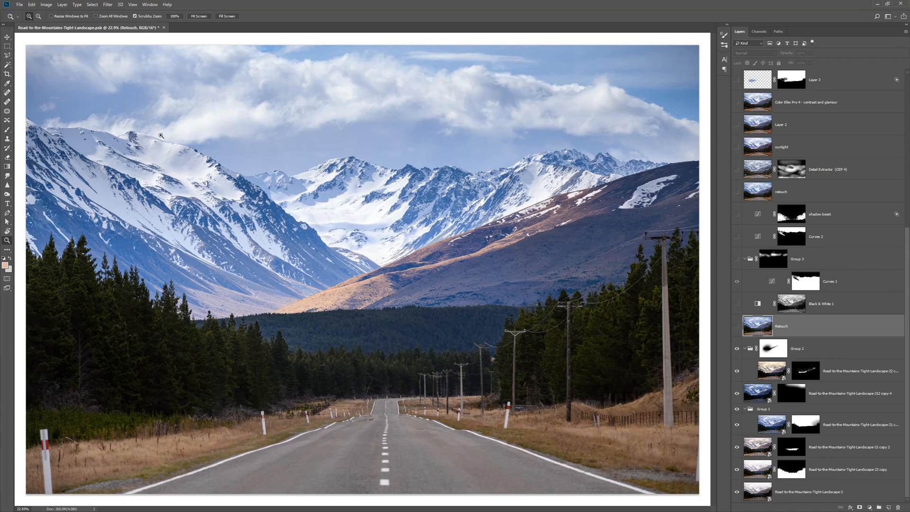
mouse_move(606, 138)
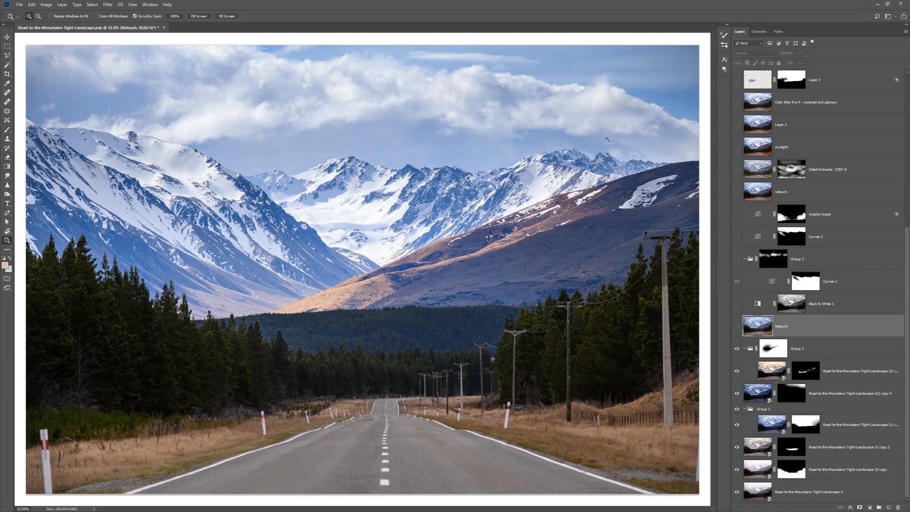
mouse_move(614, 121)
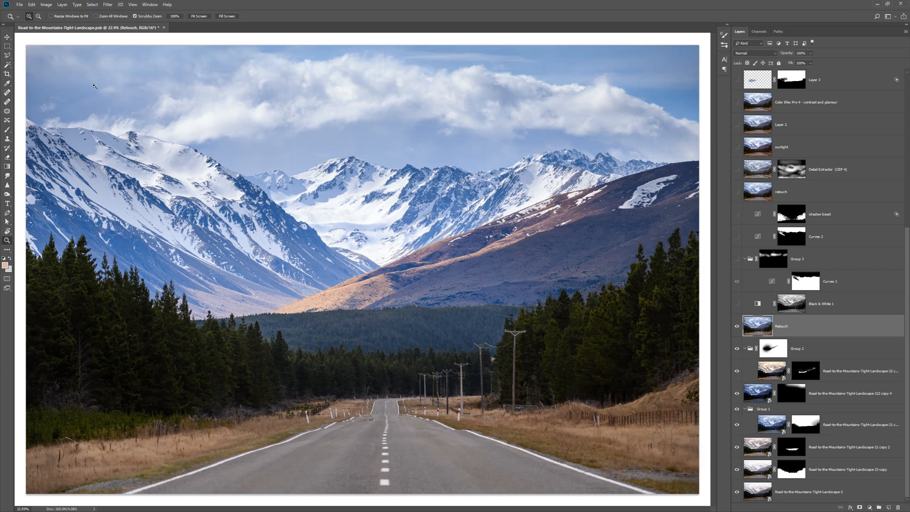
mouse_move(493, 60)
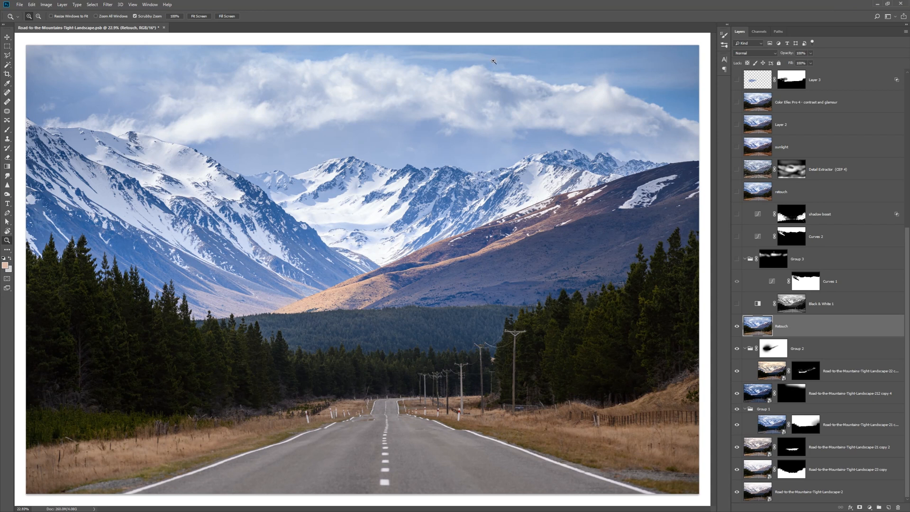
mouse_move(451, 51)
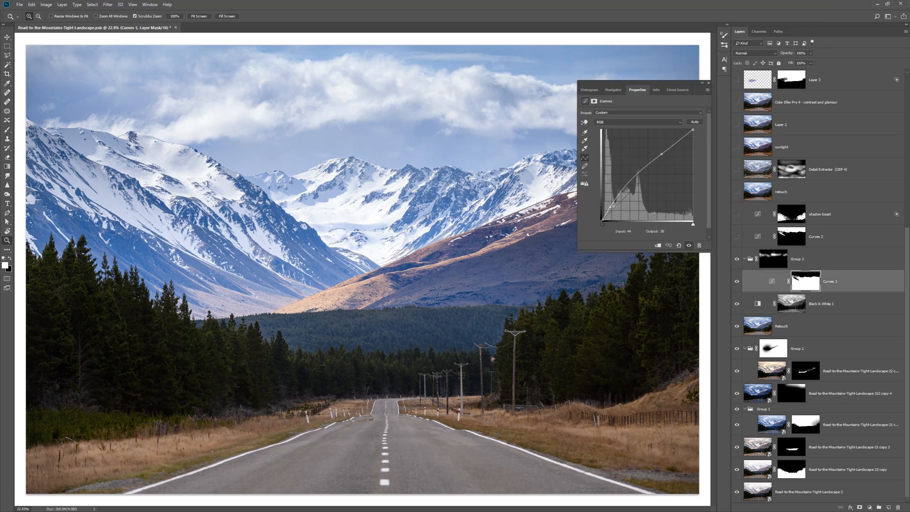
- Reshape the Curves 1 tone curve, then switch on Curves 2 and the shadow boost adjustment
drag(611, 206, 594, 206)
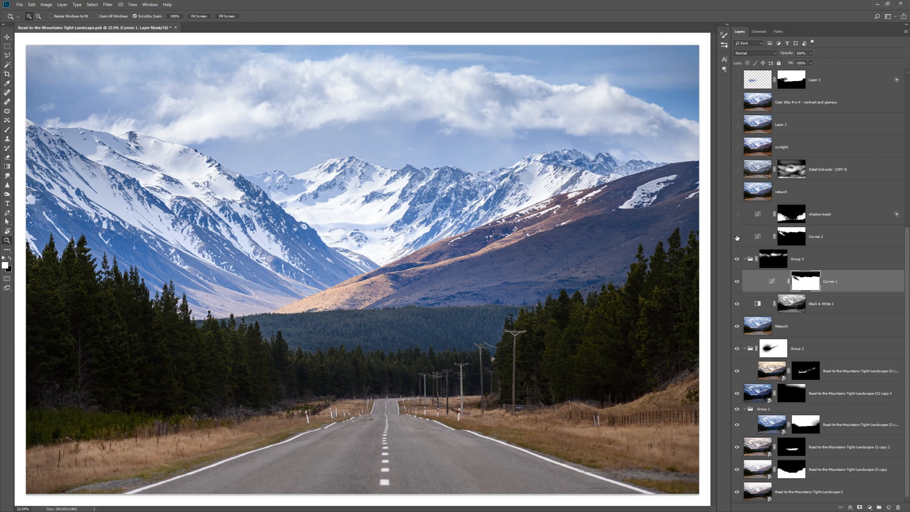
mouse_move(737, 237)
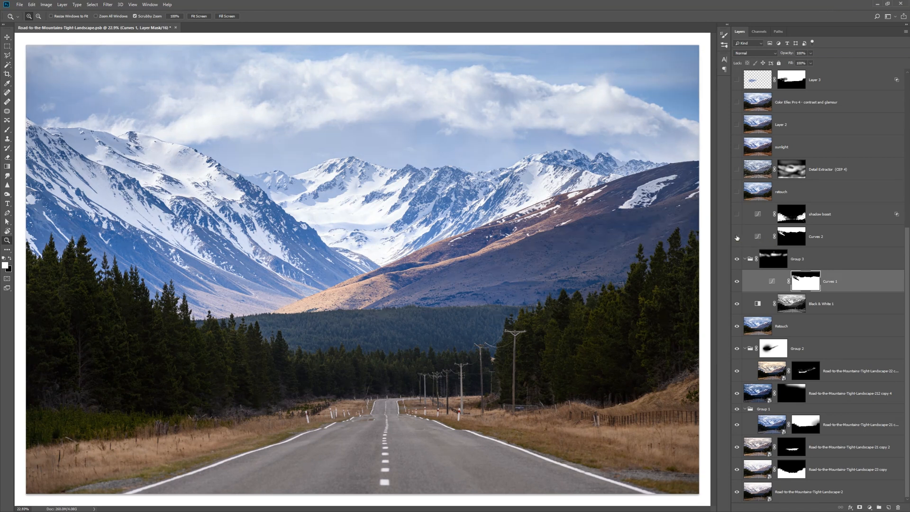
click(736, 237)
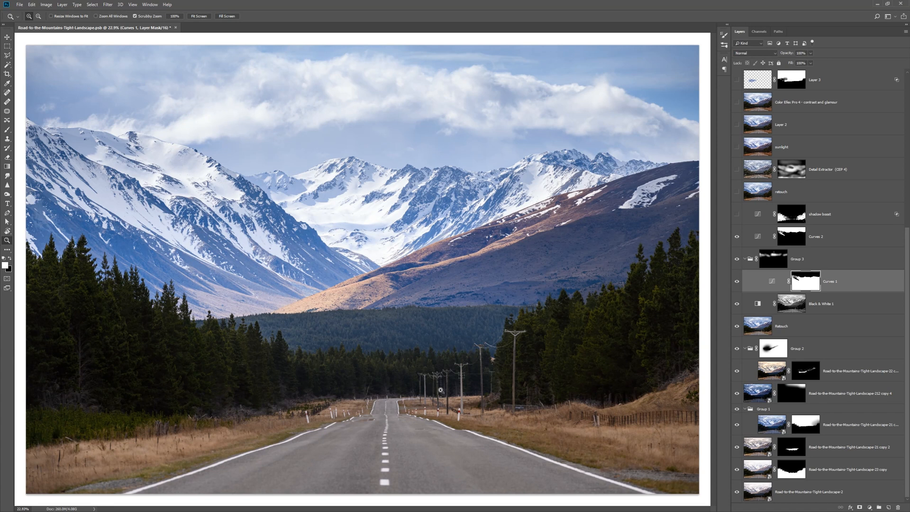
mouse_move(223, 422)
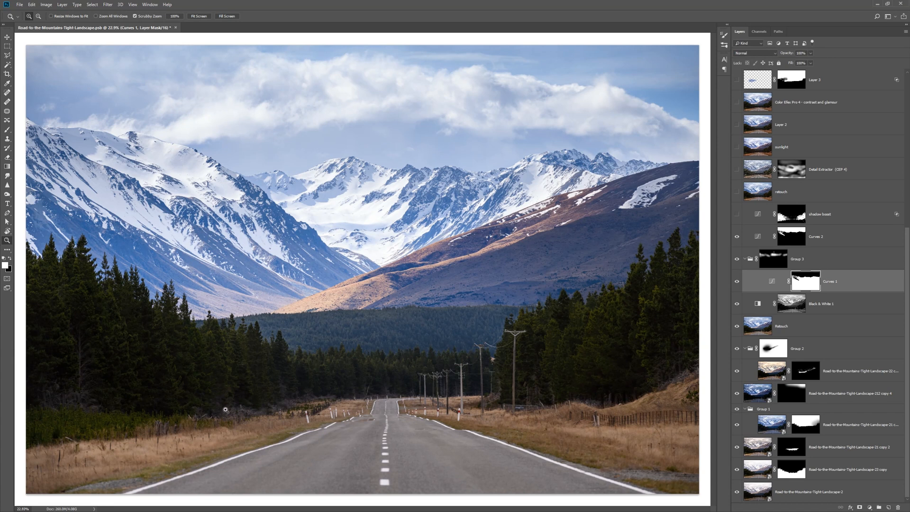
mouse_move(474, 371)
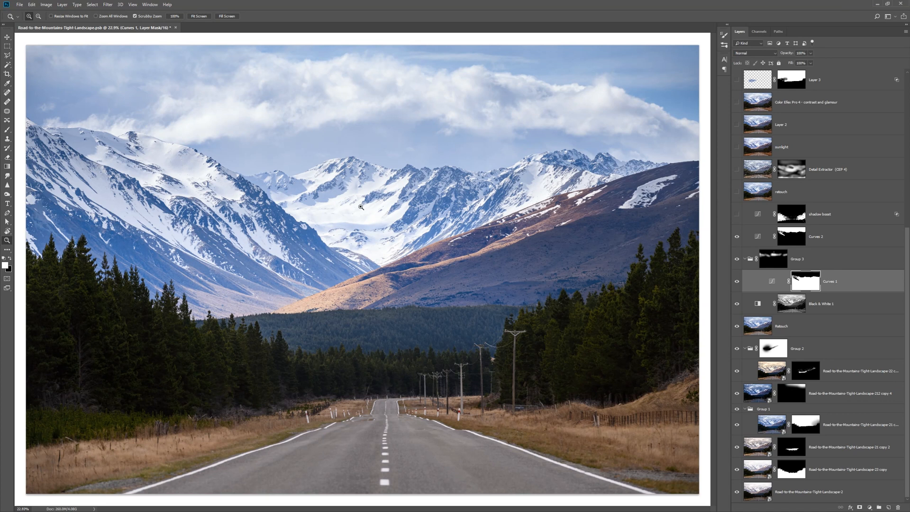
mouse_move(645, 92)
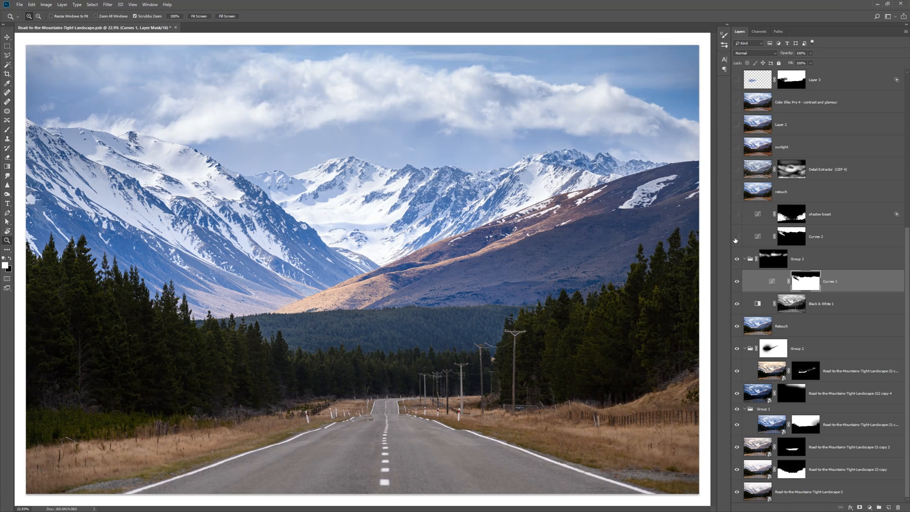
click(735, 237)
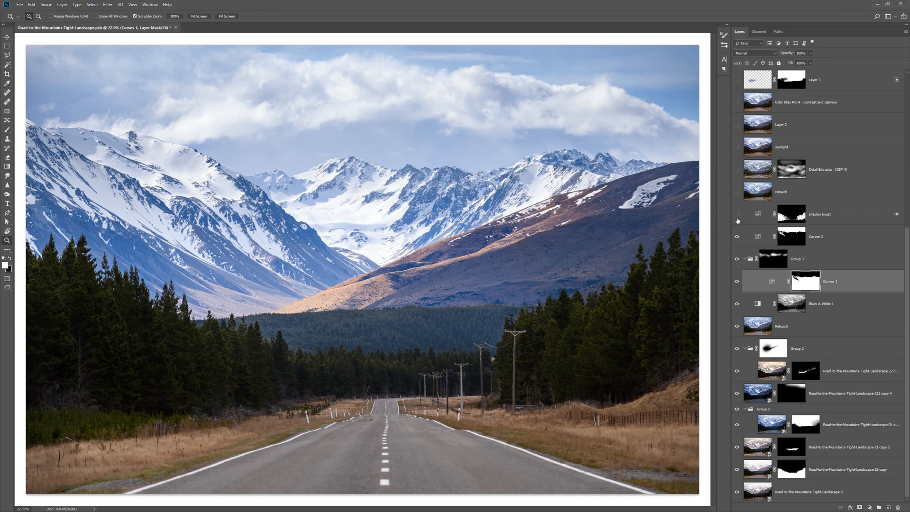
click(736, 216)
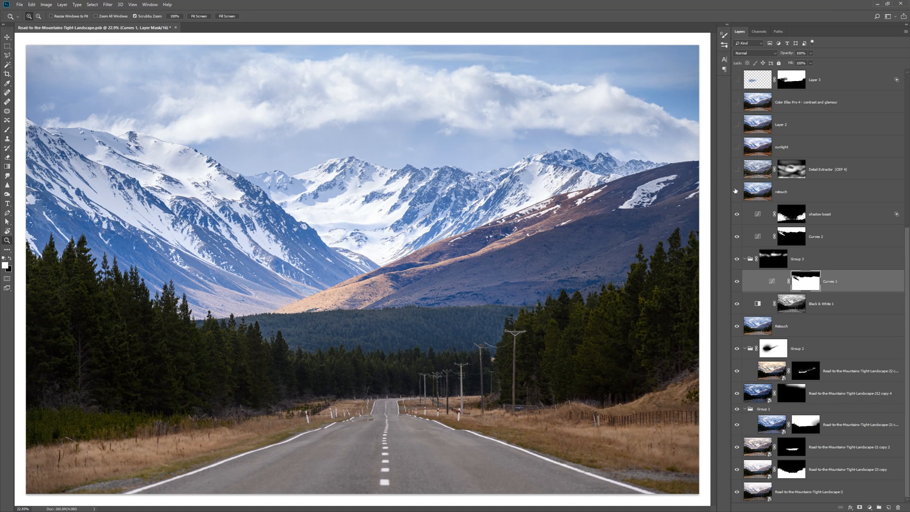
mouse_move(736, 195)
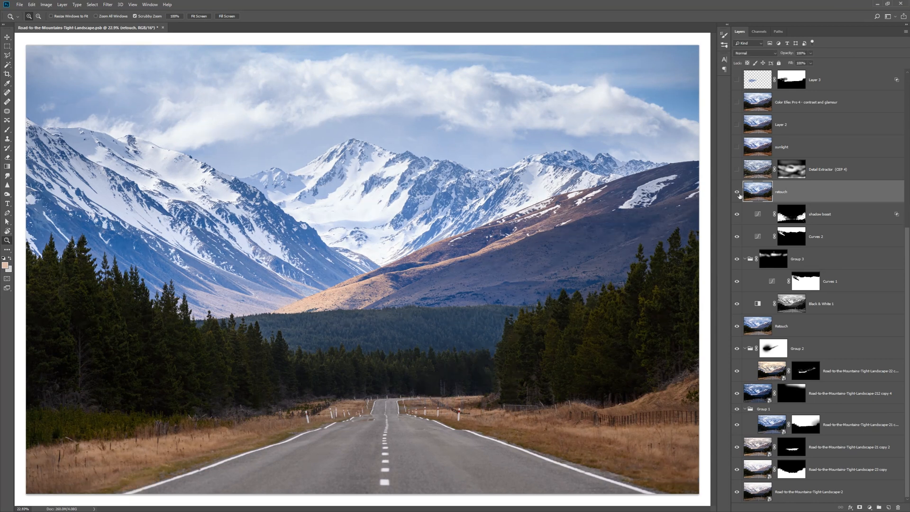
- Show the upper retouch layer that adds the taller central snowy peak
click(736, 192)
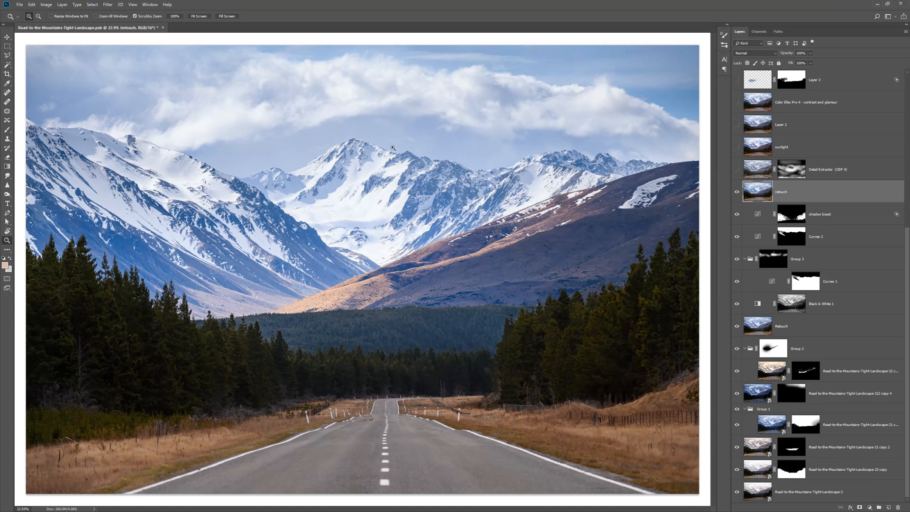
mouse_move(203, 146)
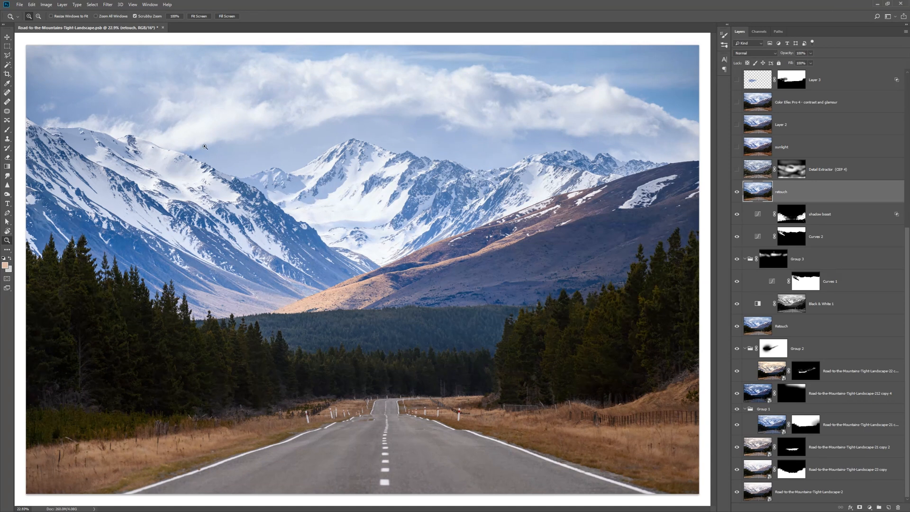
mouse_move(517, 110)
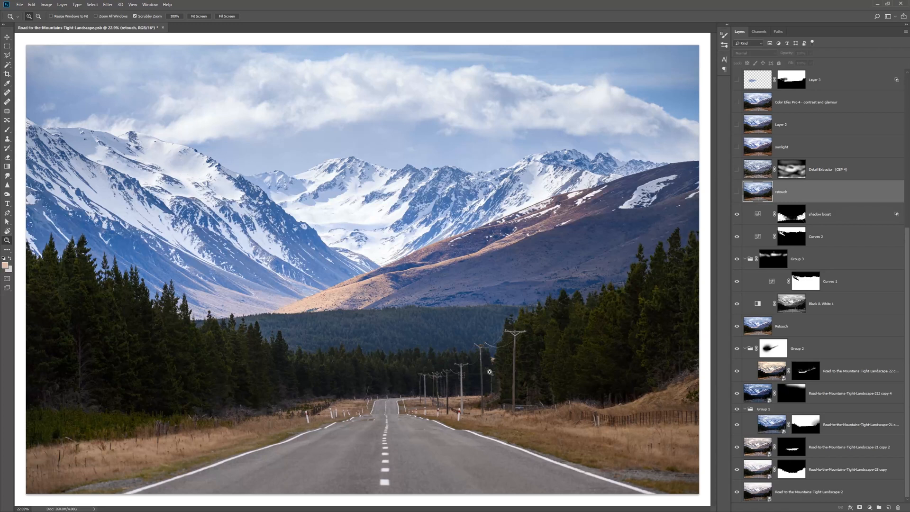
mouse_move(493, 334)
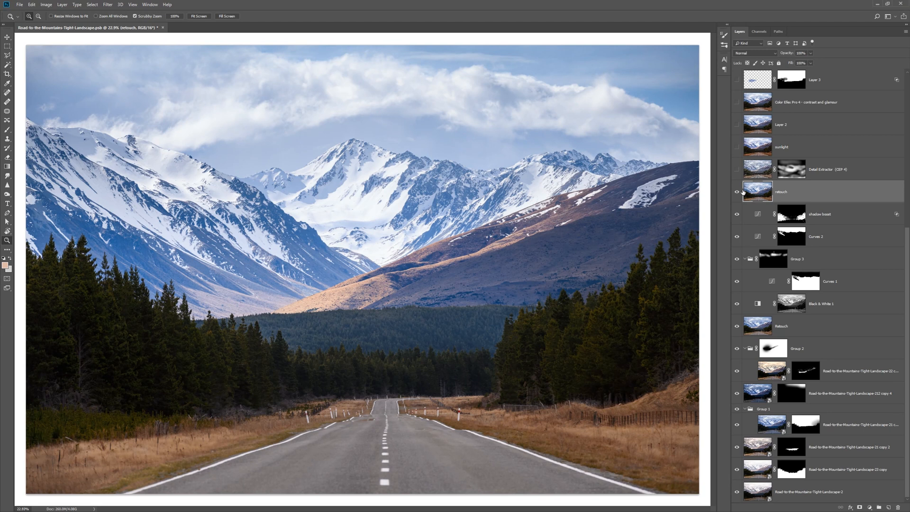
mouse_move(728, 185)
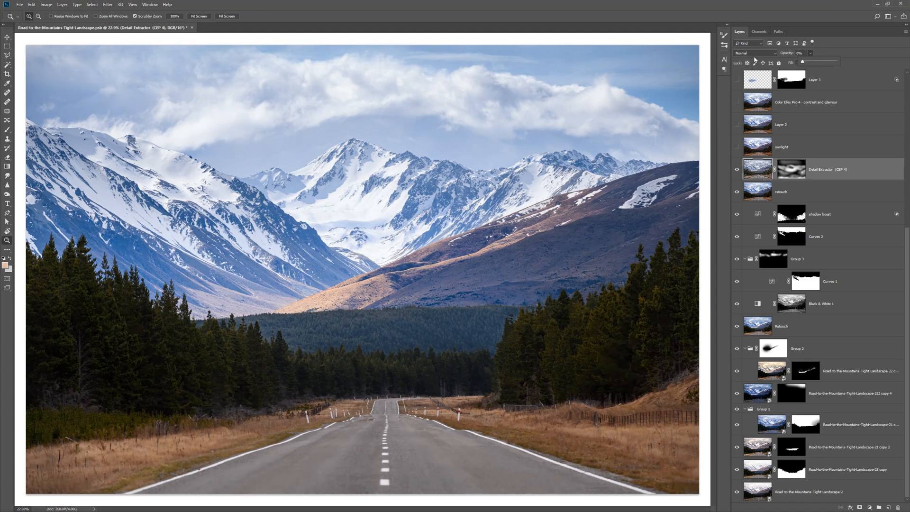
- Set the Detail Extractor layer to 20% opacity and switch on the sunlight layer
drag(802, 63, 834, 63)
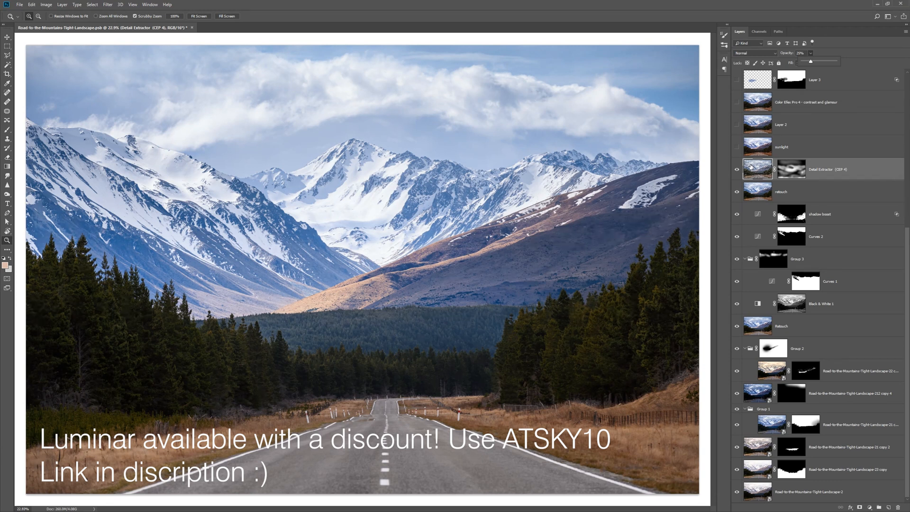
click(735, 168)
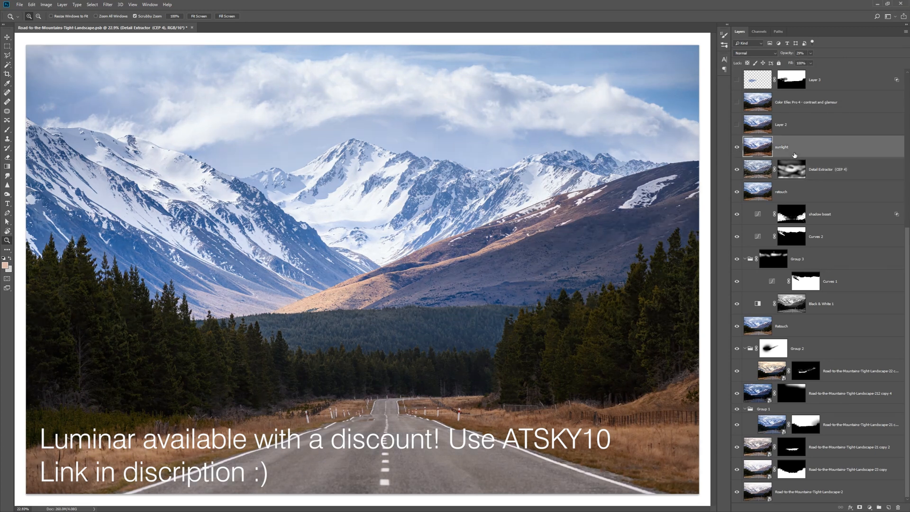
click(735, 147)
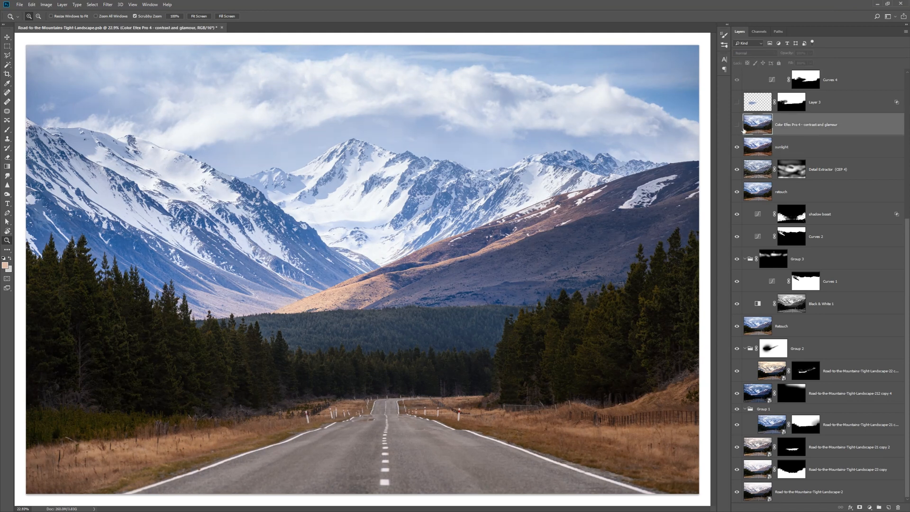
click(735, 124)
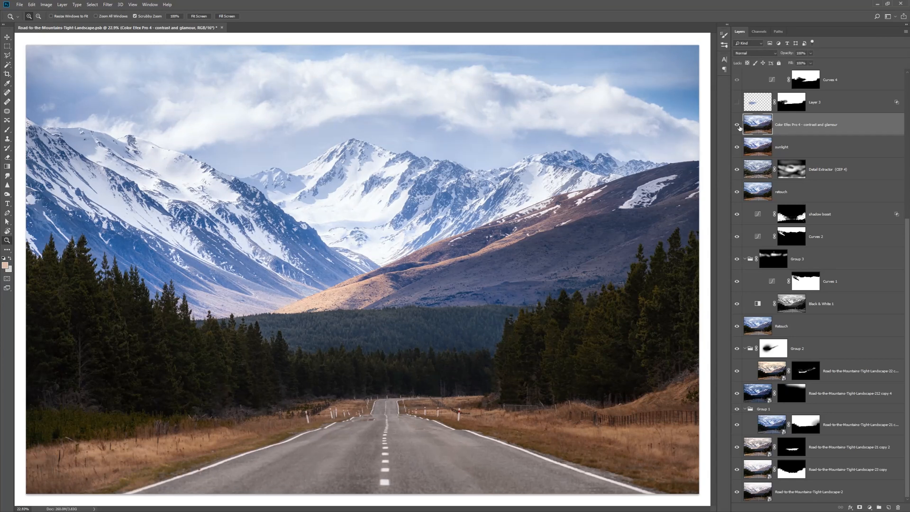
mouse_move(736, 125)
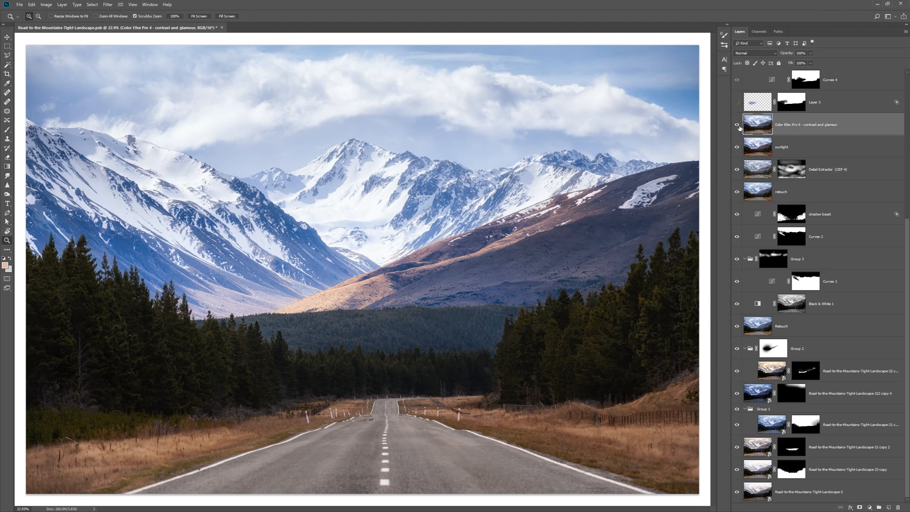
click(735, 125)
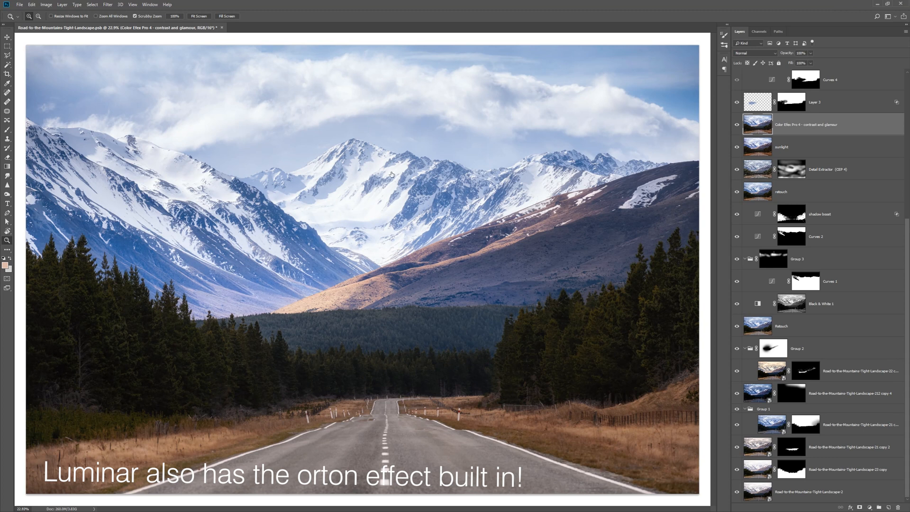
mouse_move(320, 257)
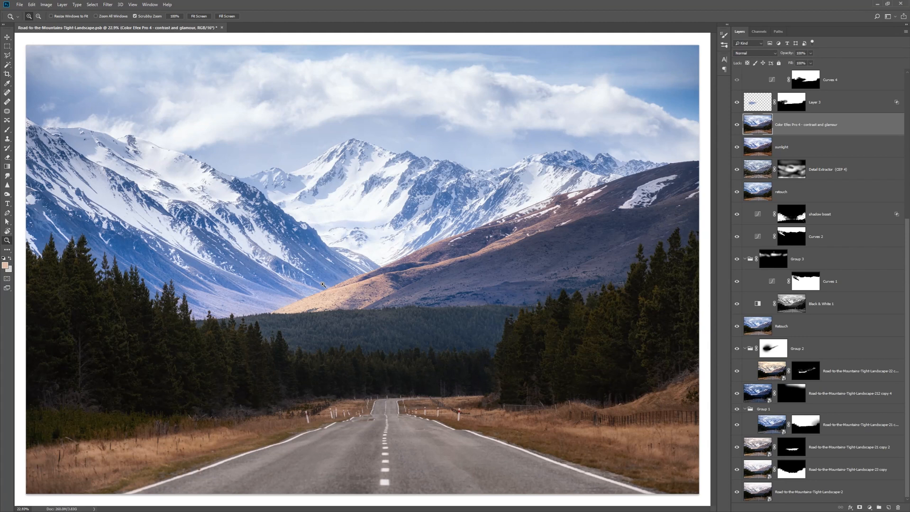
mouse_move(728, 165)
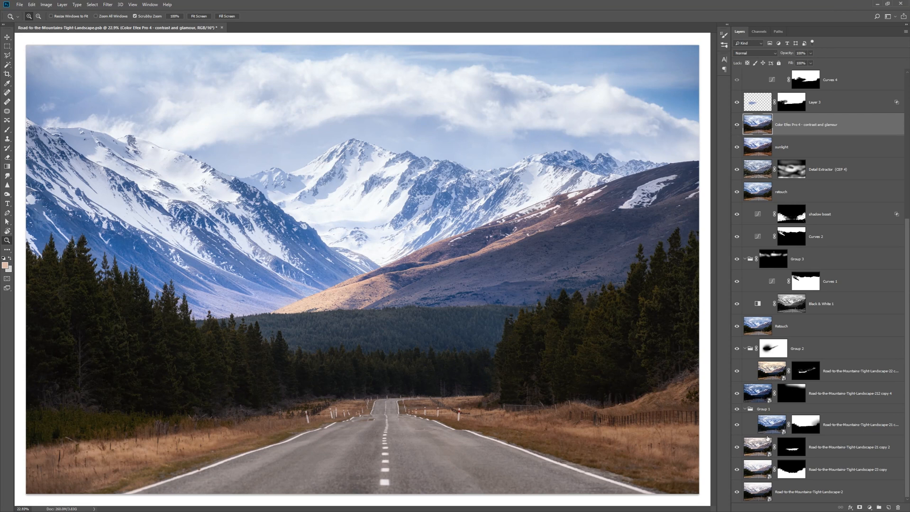
mouse_move(809, 308)
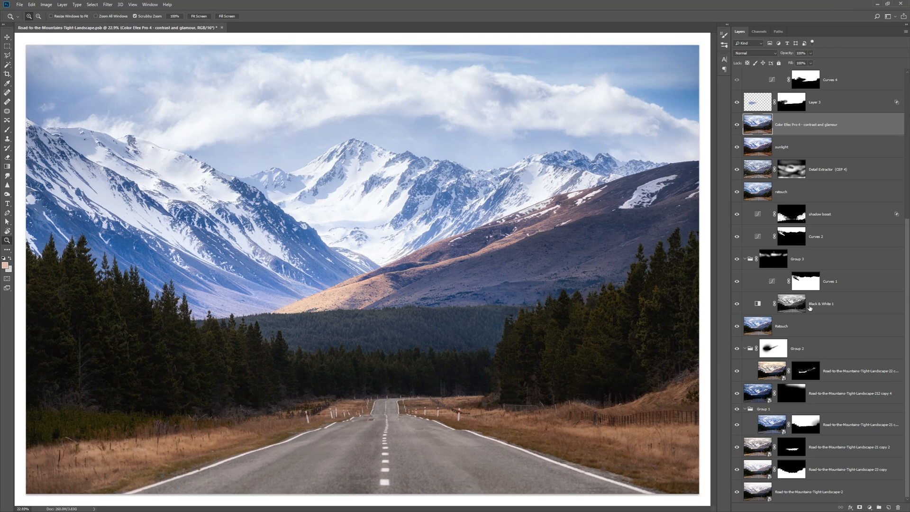
mouse_move(357, 311)
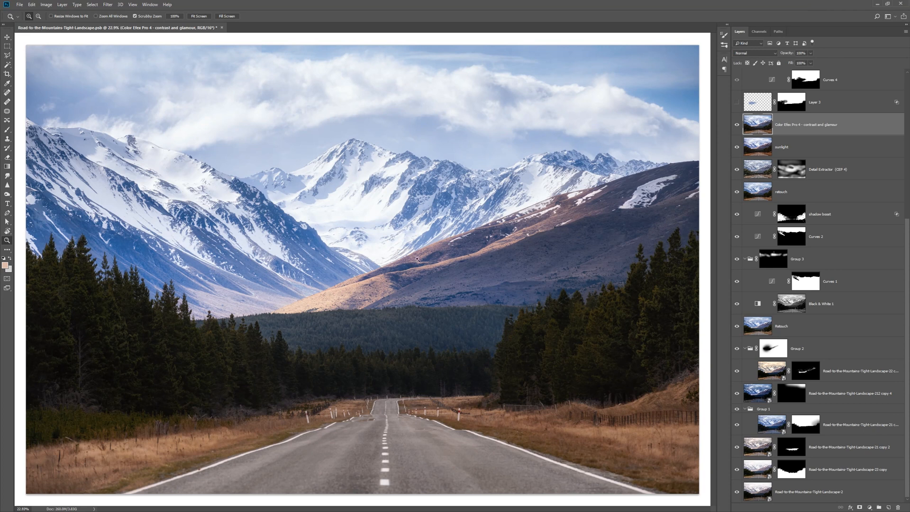
mouse_move(274, 304)
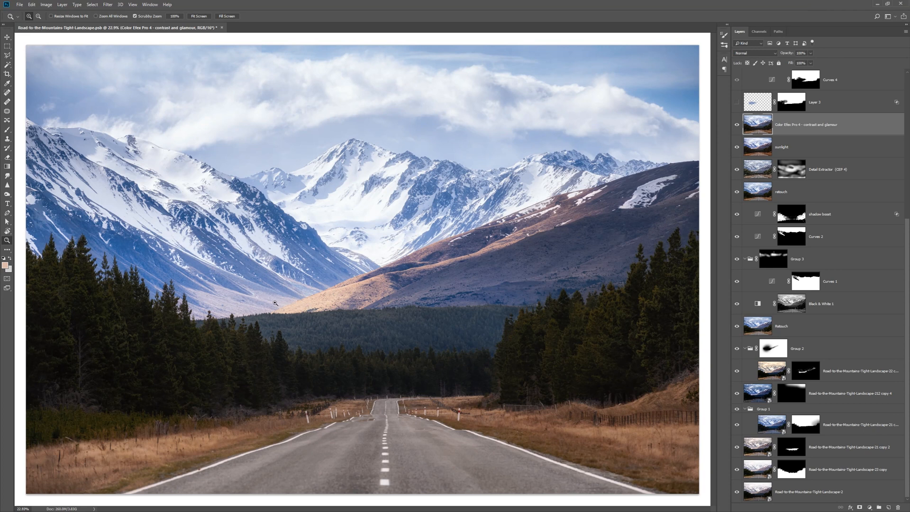
mouse_move(242, 318)
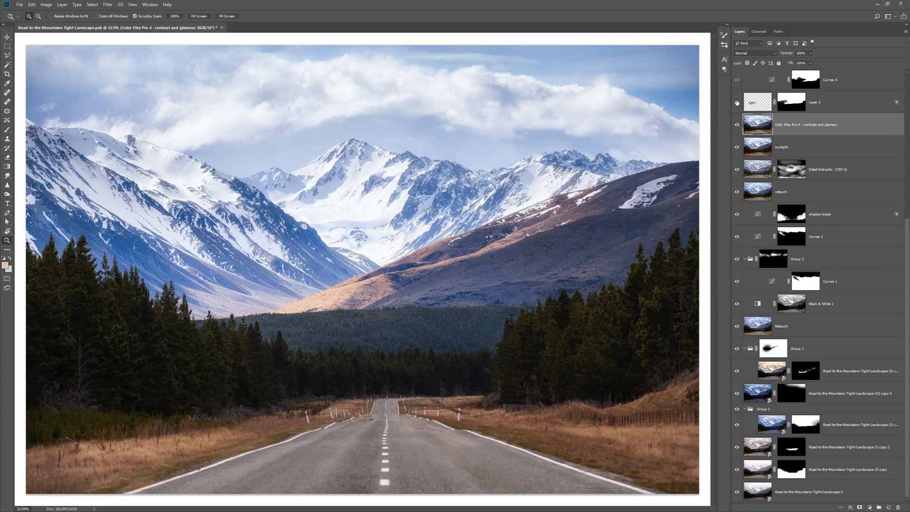
mouse_move(737, 102)
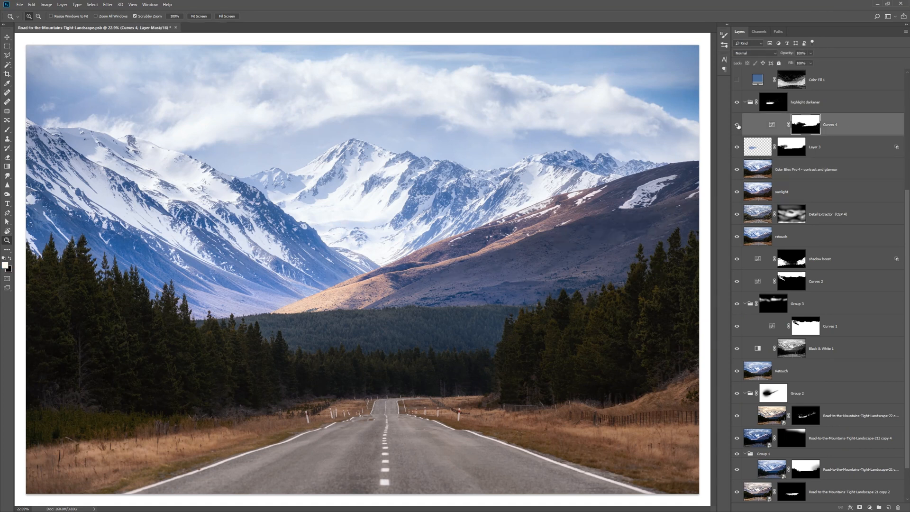
mouse_move(738, 125)
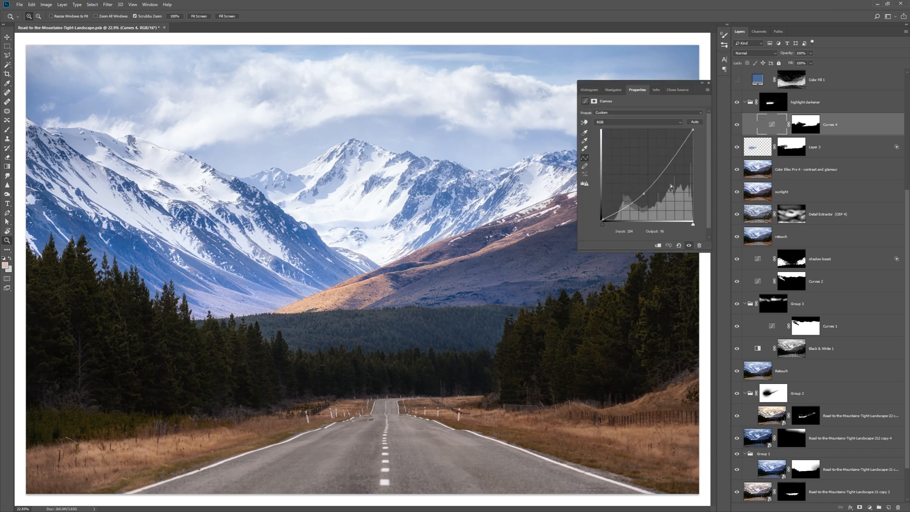
drag(670, 187, 645, 193)
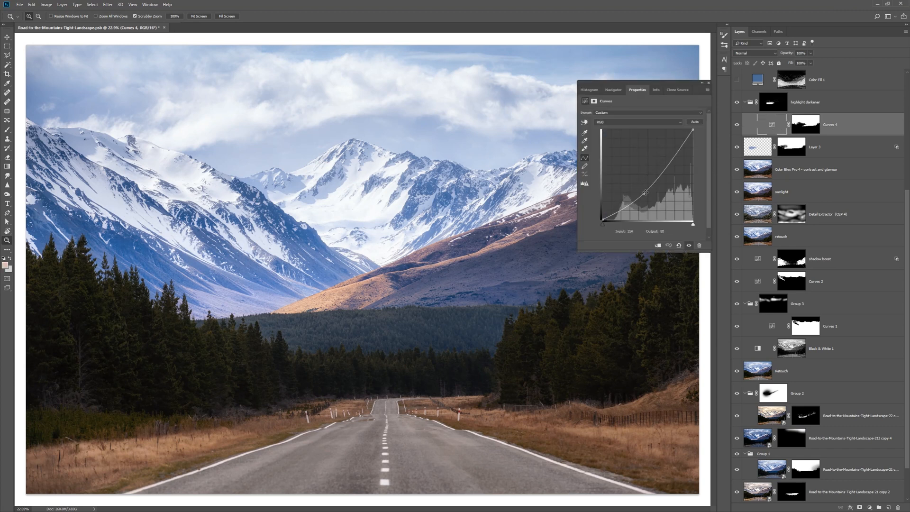
drag(646, 193, 644, 196)
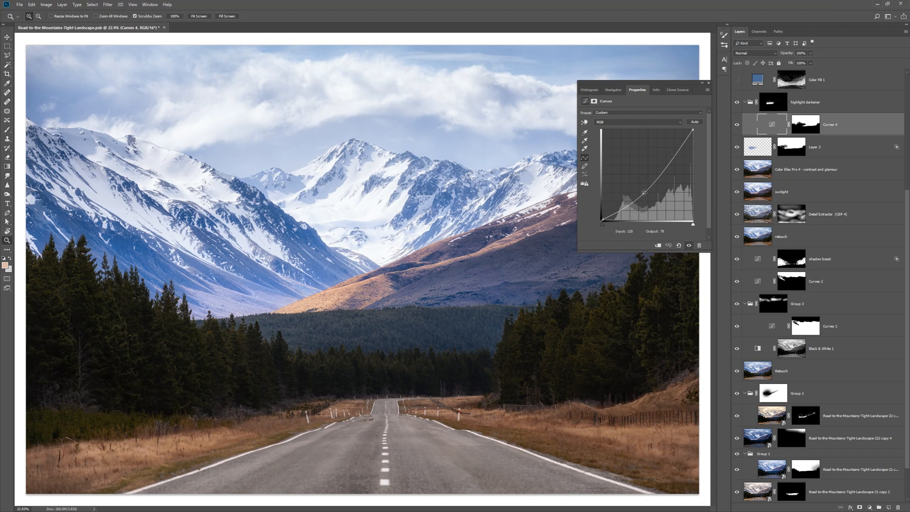
drag(642, 192, 607, 177)
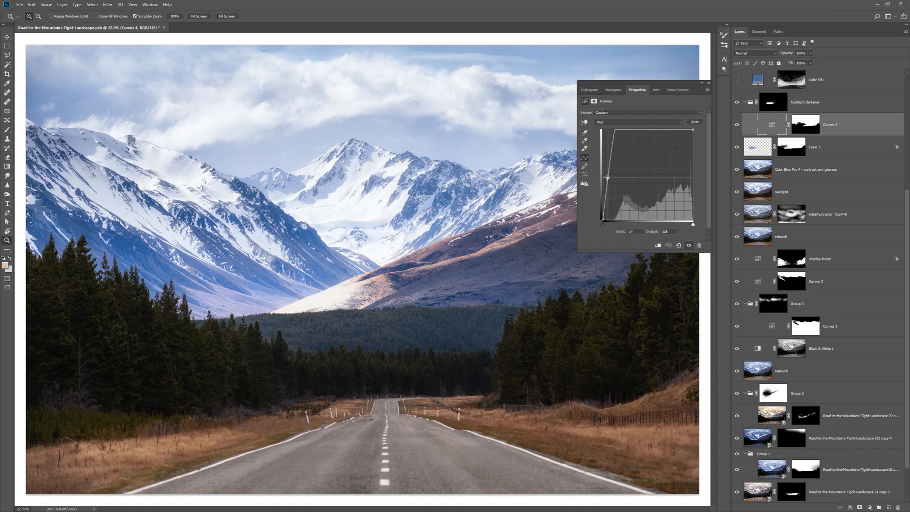
drag(606, 178, 642, 189)
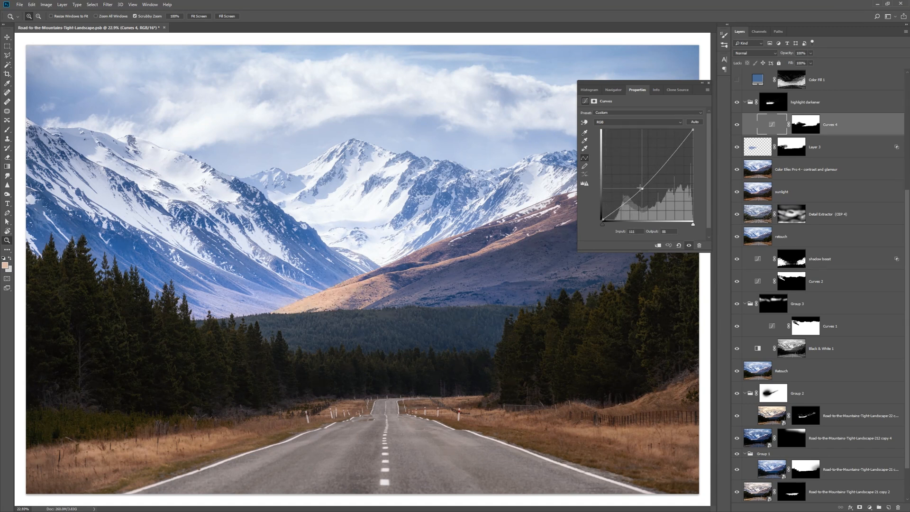
drag(642, 188, 647, 190)
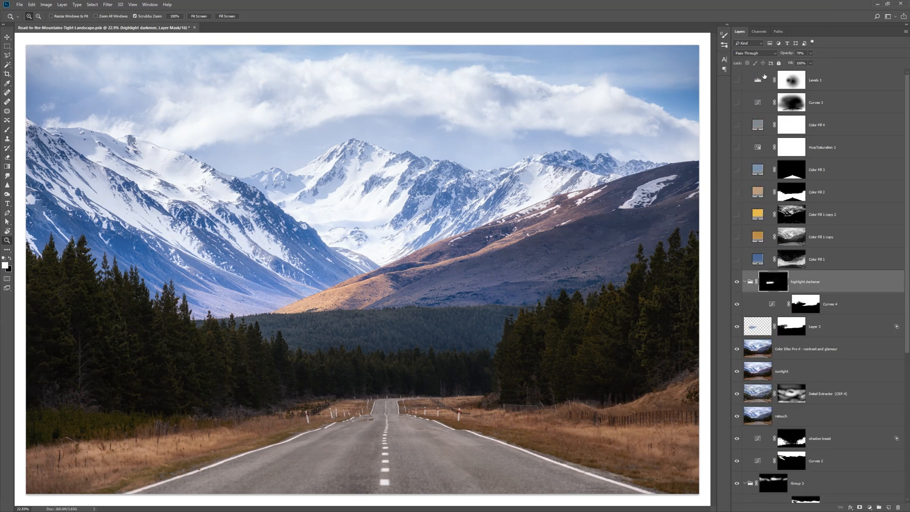
mouse_move(804, 272)
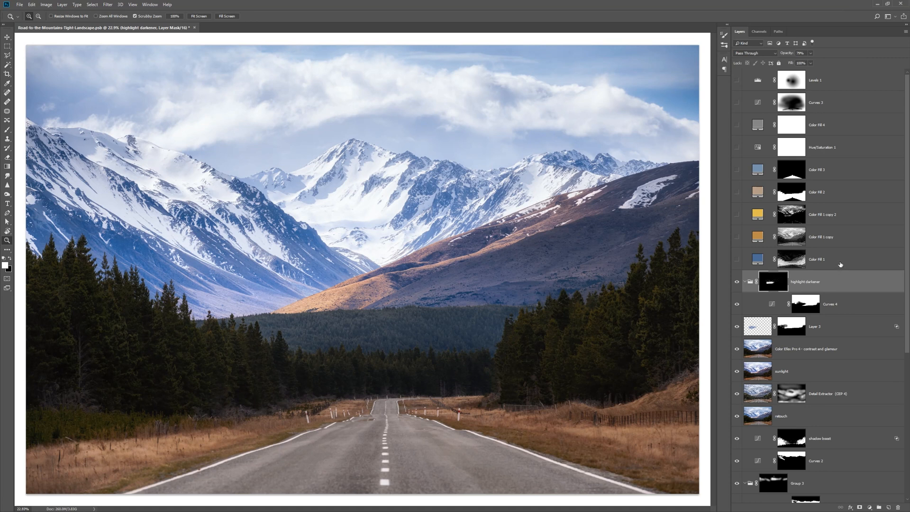
- Group the colour fill layers, expand the group and solo the blue Color Fill 1, varying its opacity
click(834, 258)
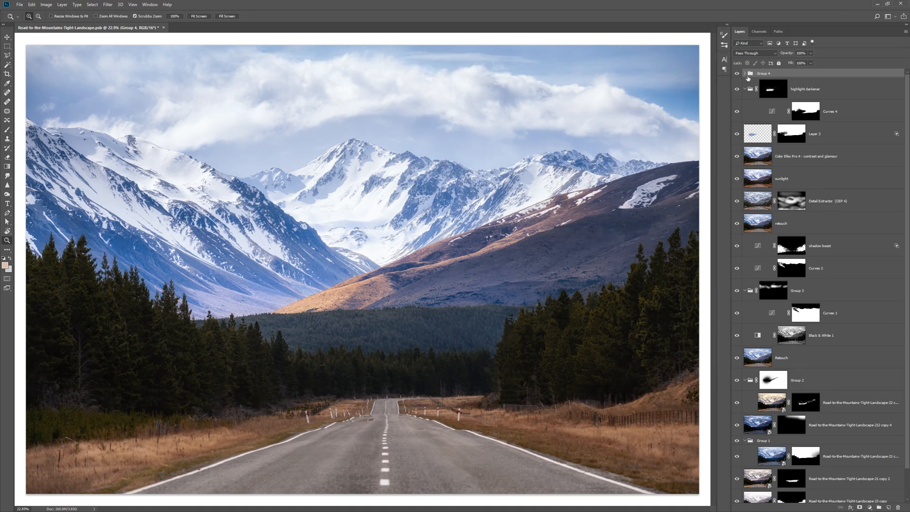
click(747, 73)
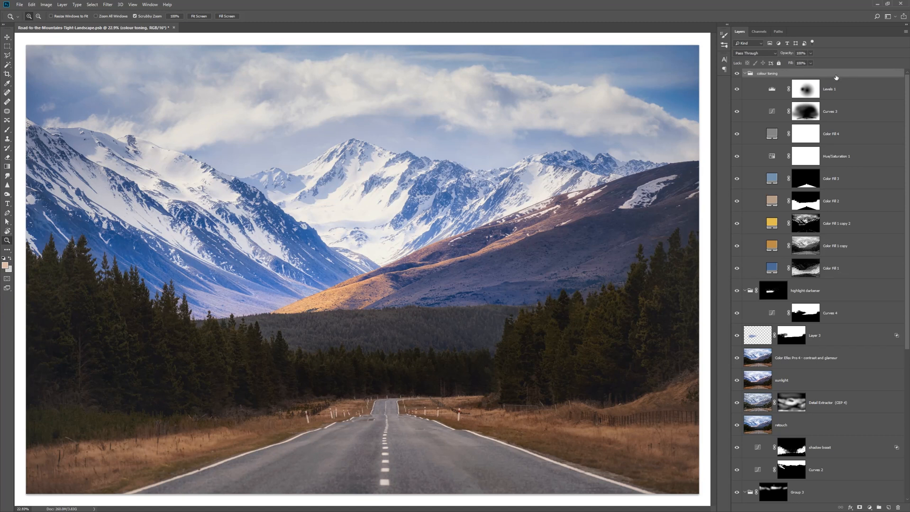
mouse_move(870, 188)
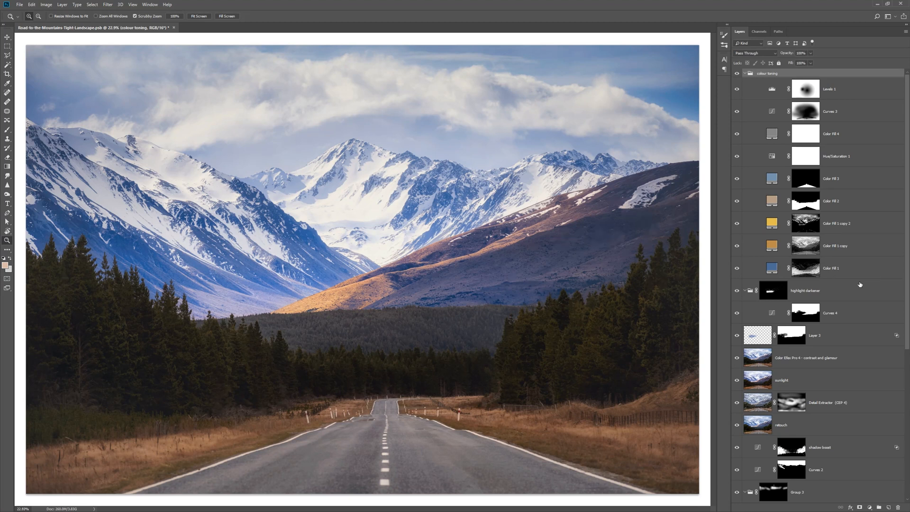
click(736, 267)
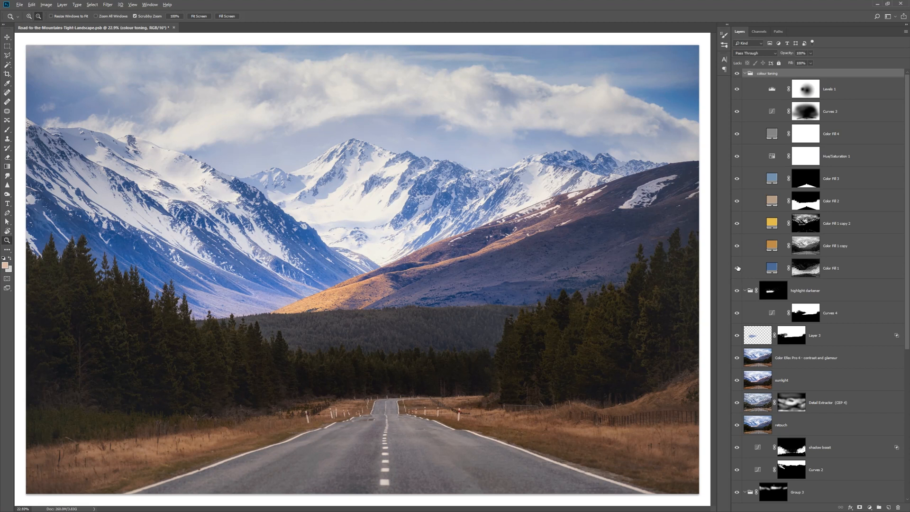
click(738, 267)
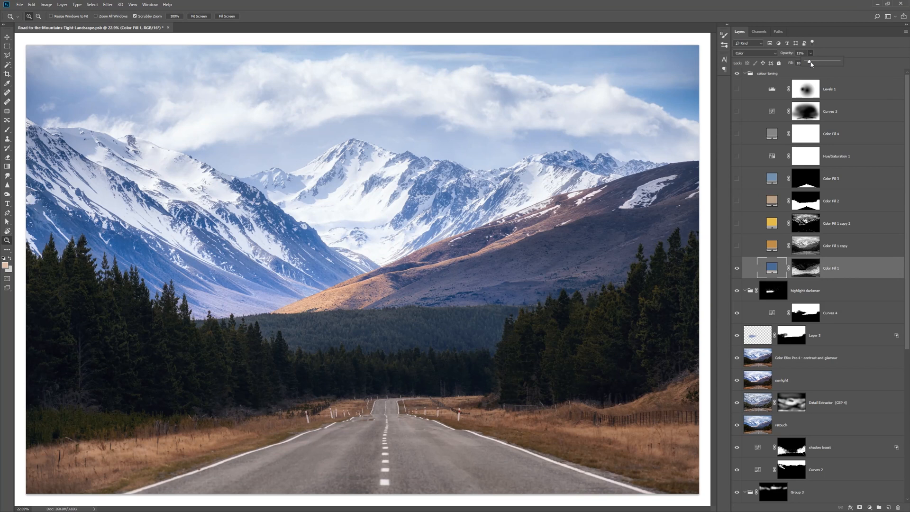
drag(809, 62, 834, 62)
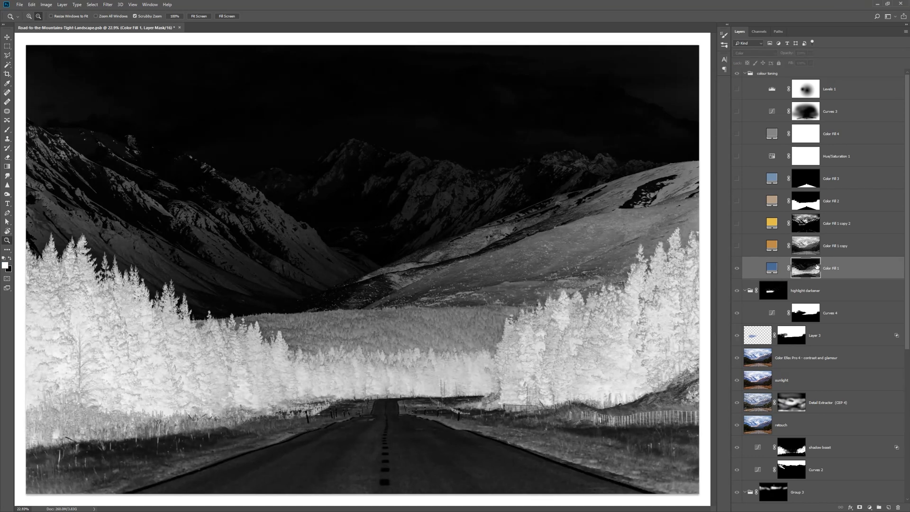
- Inspect the Blue and Red channels and the fill's mask overlay in Channels, then return to Layers
click(759, 31)
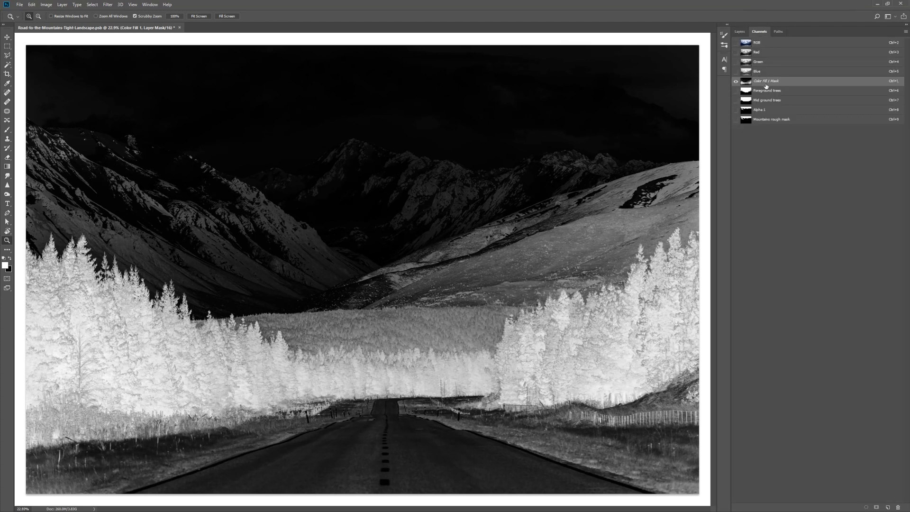
click(756, 71)
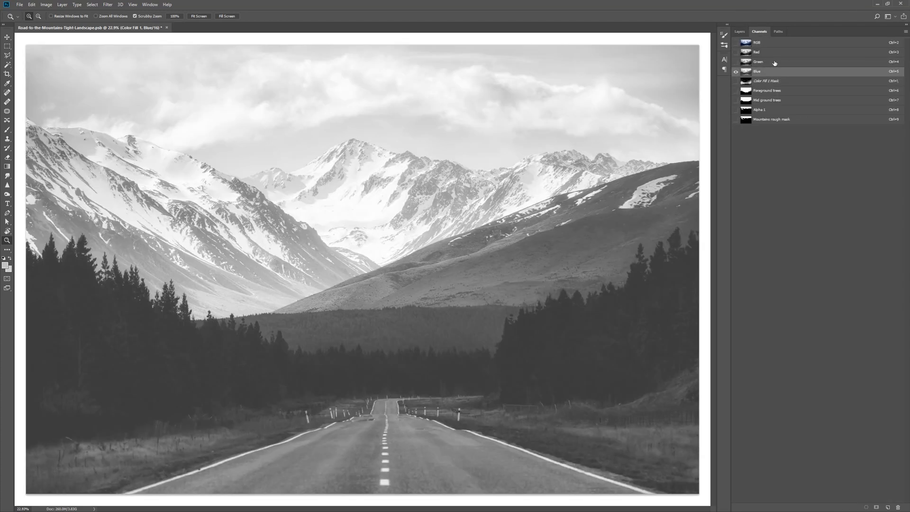
click(773, 51)
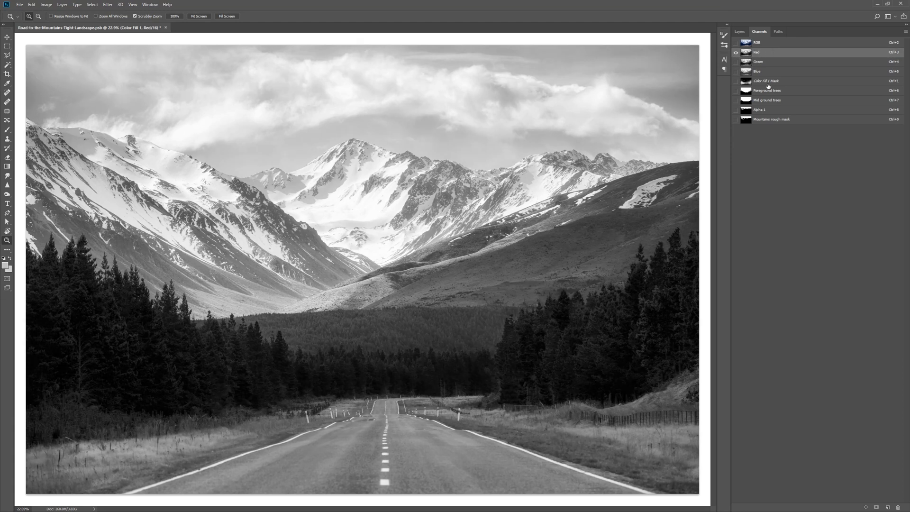
click(739, 43)
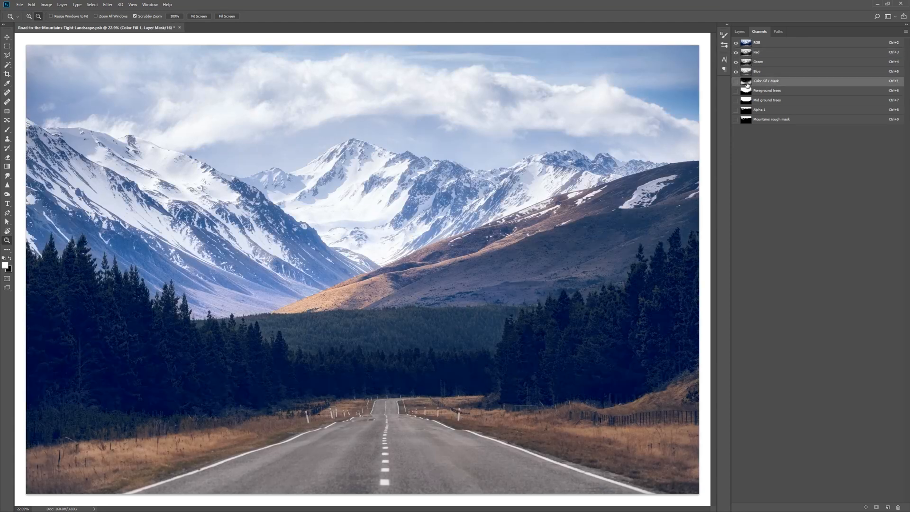
click(735, 80)
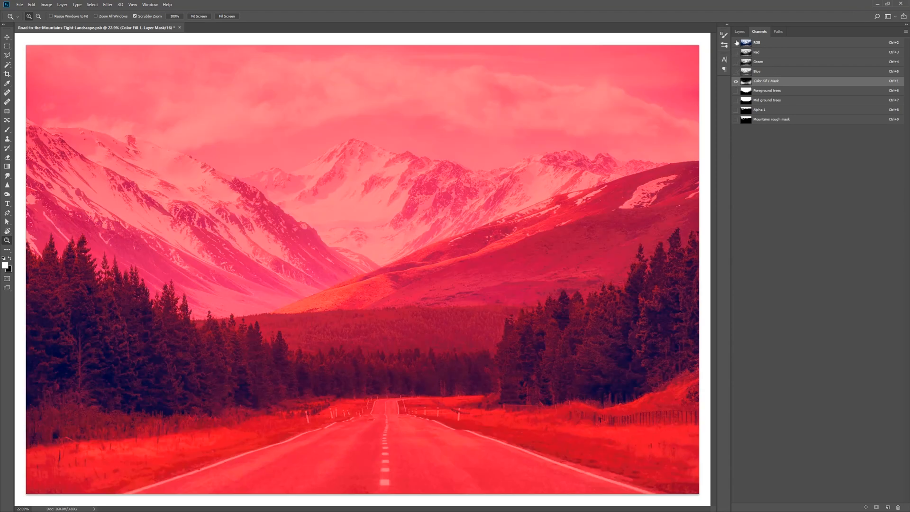
click(739, 31)
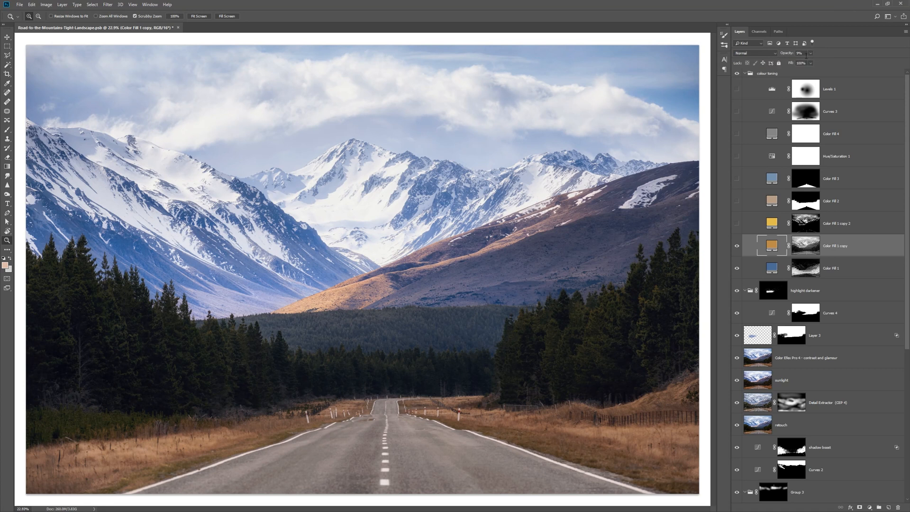
- Switch on the yellow Color Fill 1 copy 2 layer and view the orange and yellow fills' masks
click(756, 53)
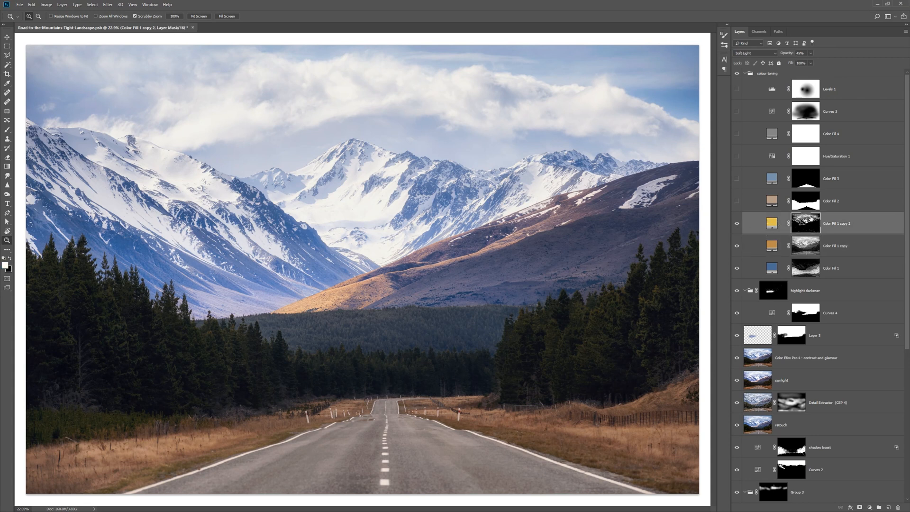
mouse_move(806, 223)
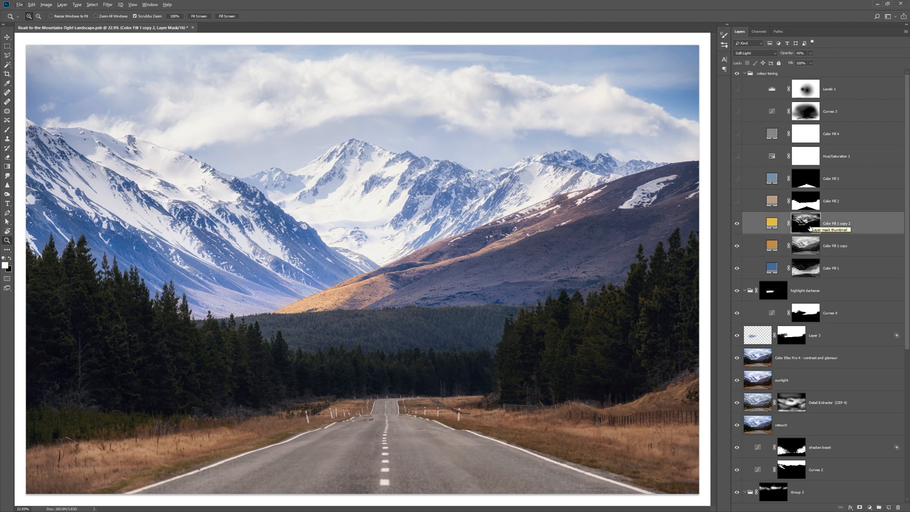
click(834, 246)
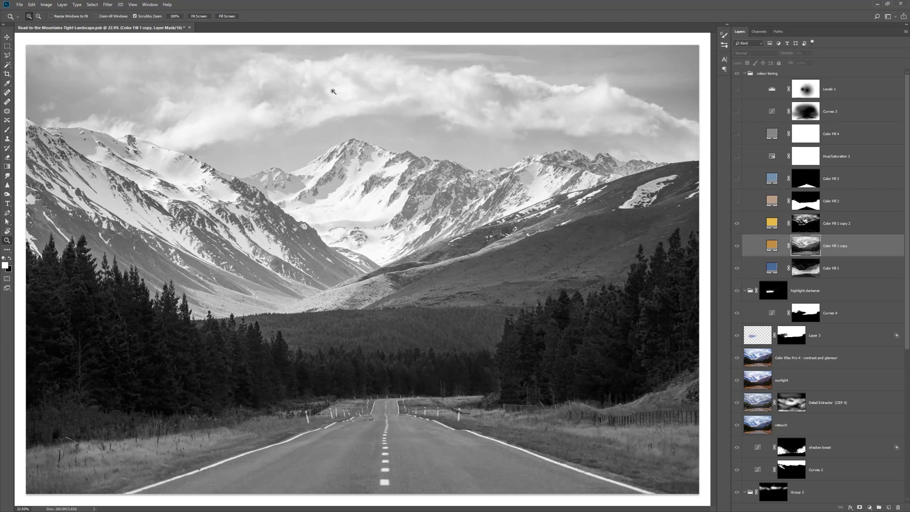
mouse_move(370, 232)
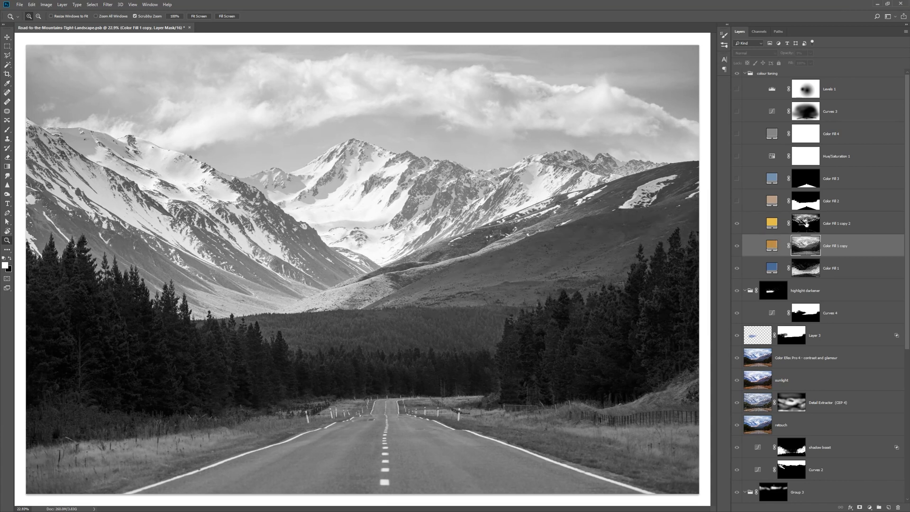
click(835, 223)
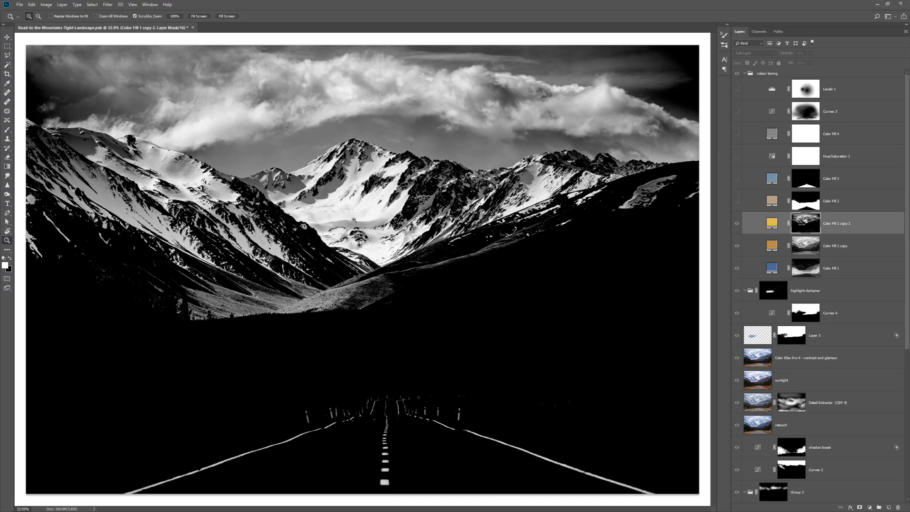
mouse_move(379, 216)
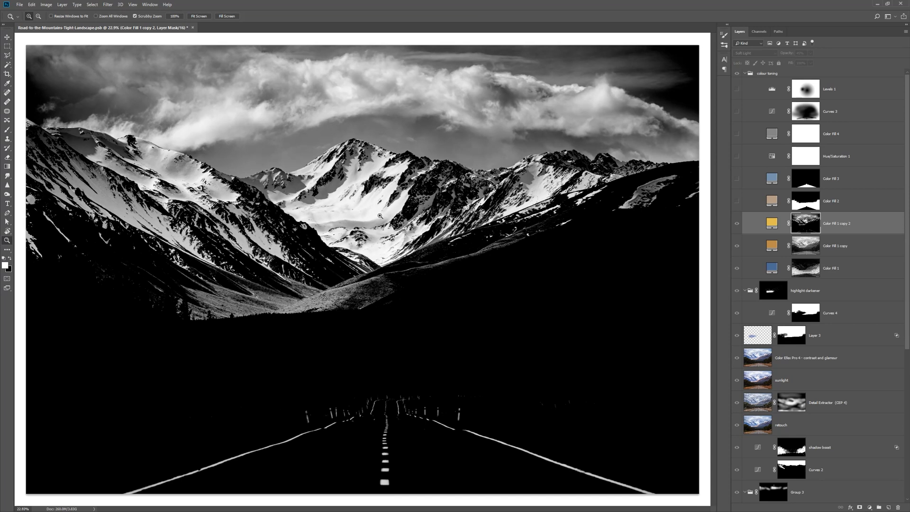
click(736, 246)
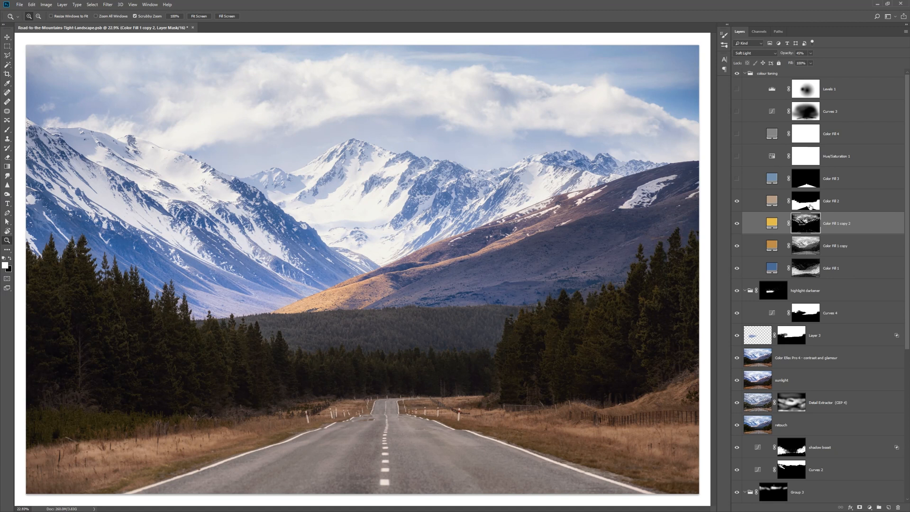
- Select the blue Color Fill 3 layer and lower its opacity to around half
click(847, 201)
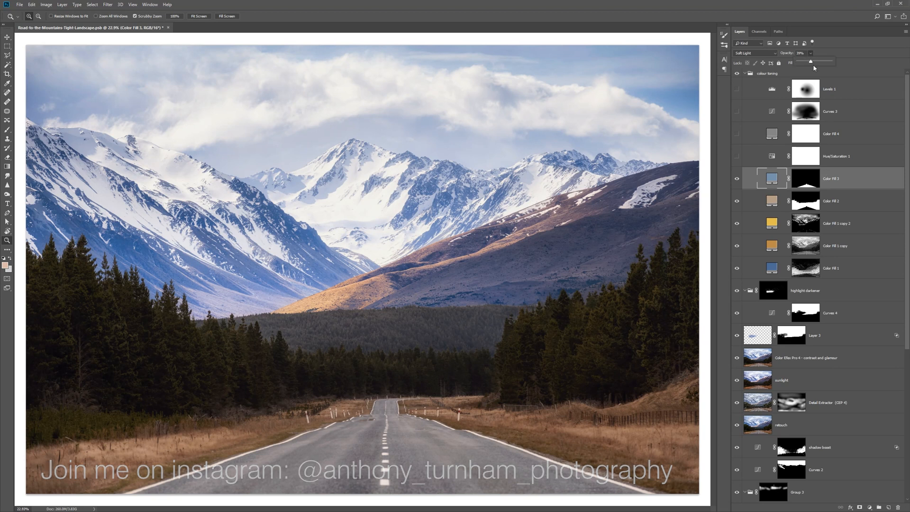
drag(811, 63, 834, 62)
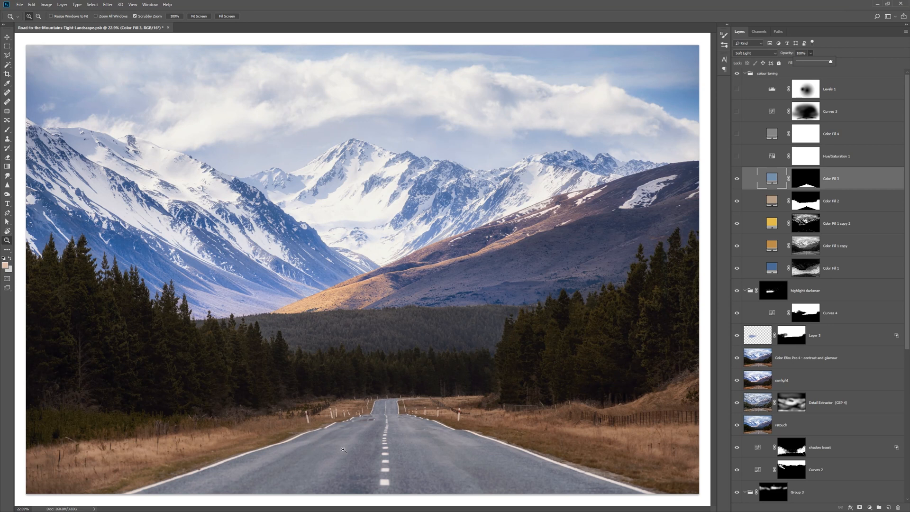
mouse_move(169, 204)
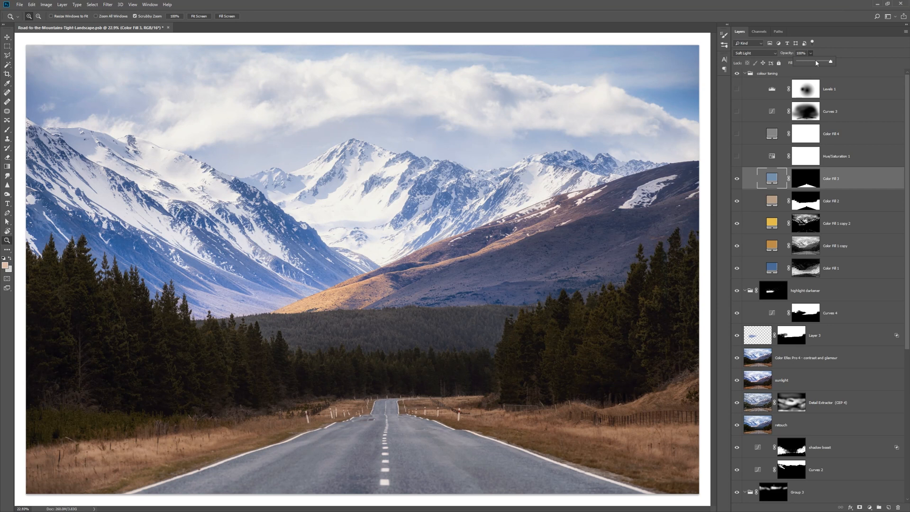
drag(830, 62, 813, 62)
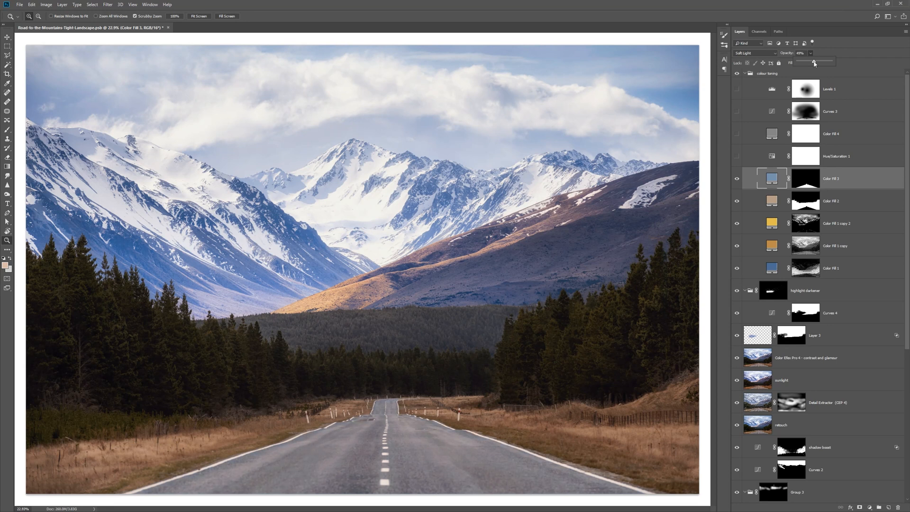
drag(813, 62, 805, 63)
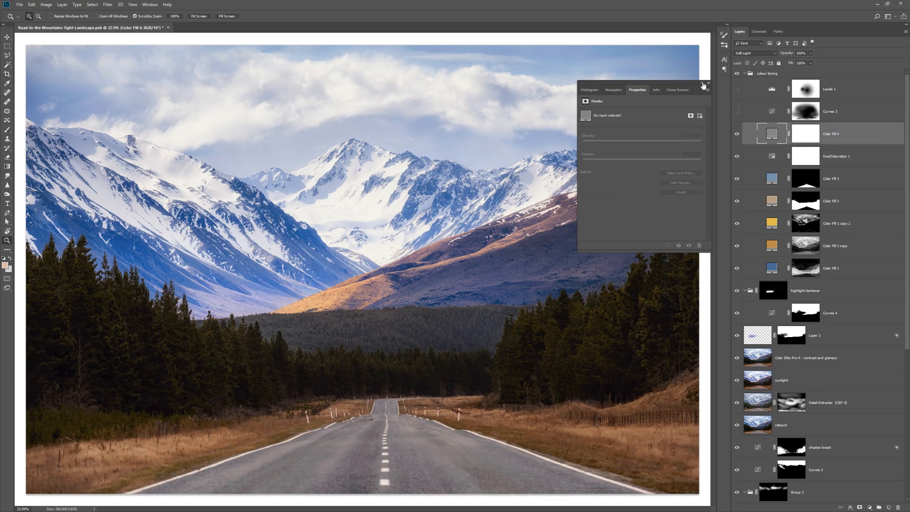
- Set Color Fill 4's colour to mid grey in the Color Picker and confirm
click(708, 84)
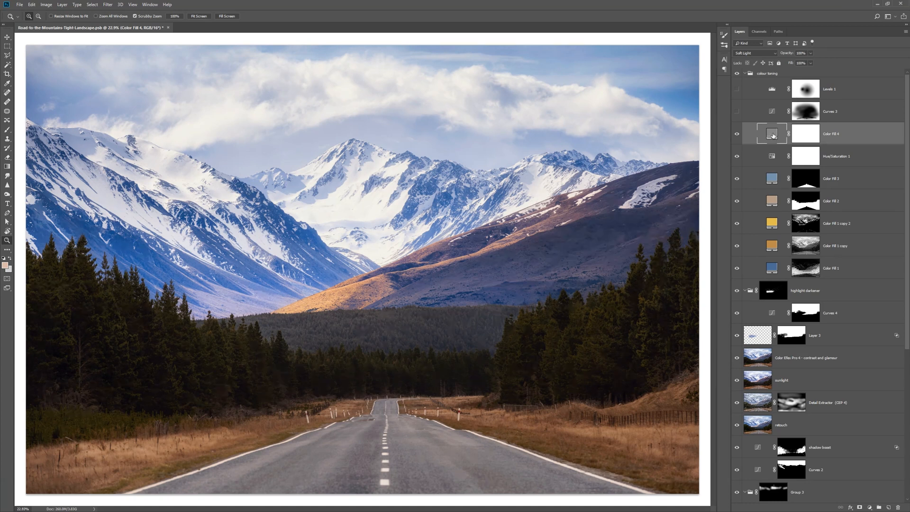
double_click(771, 132)
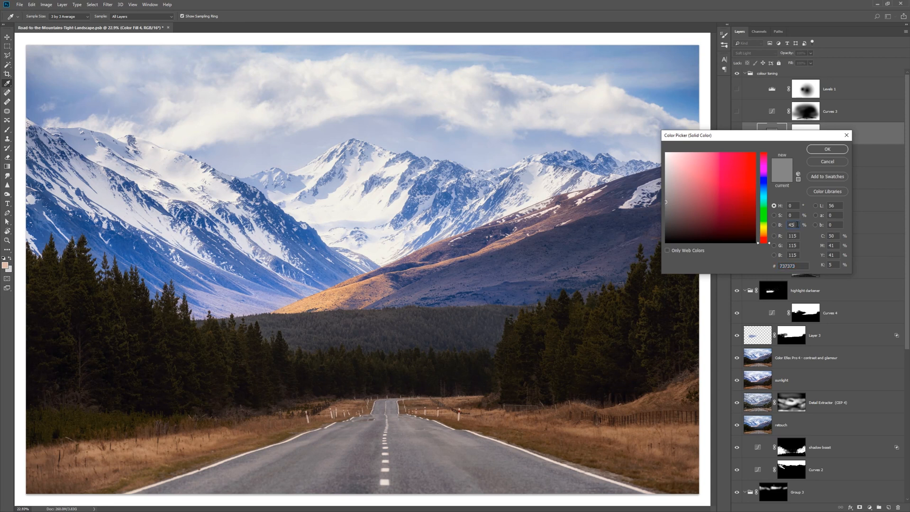
click(740, 218)
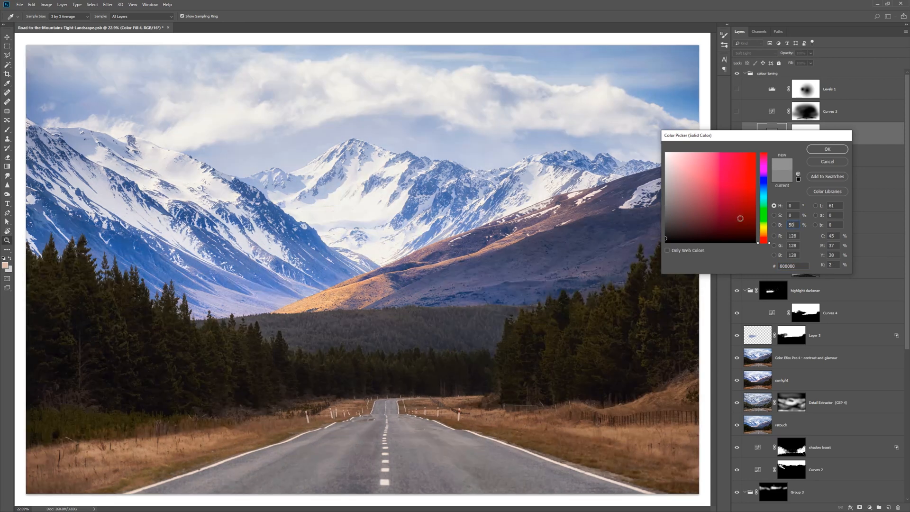
click(826, 148)
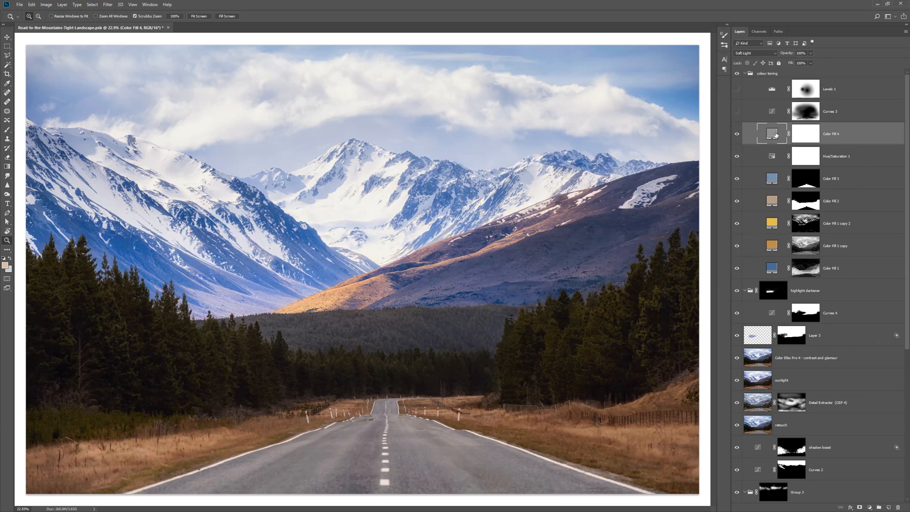
- Try very dark grey, white and near-mid greys for Color Fill 4, settling on a slightly dark grey
double_click(769, 133)
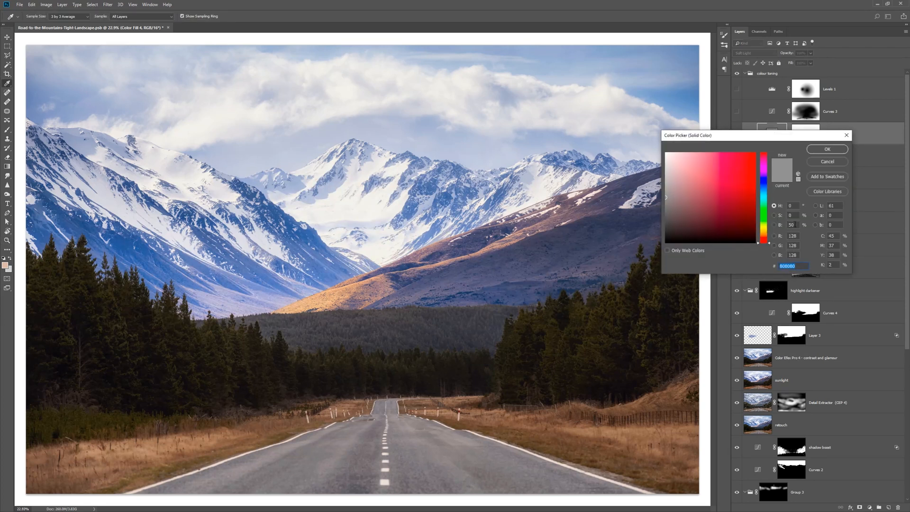
click(654, 218)
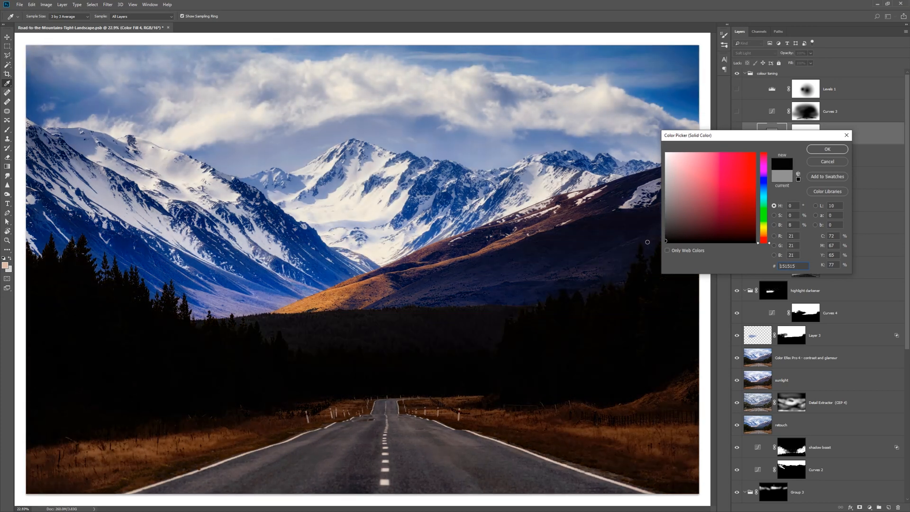
drag(665, 241, 666, 215)
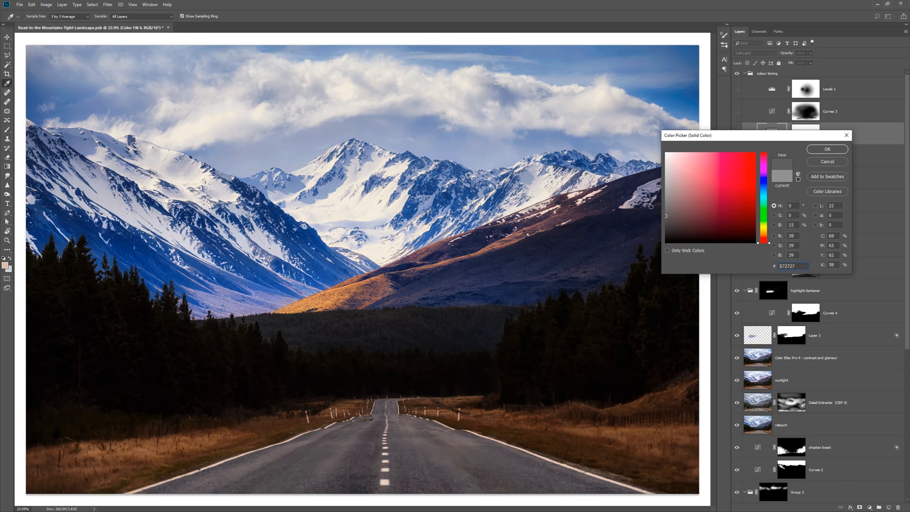
click(667, 152)
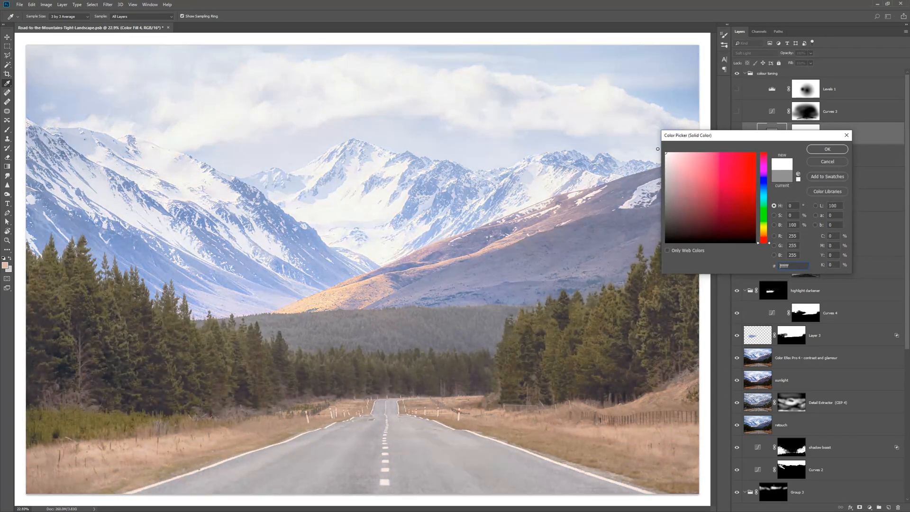
click(656, 165)
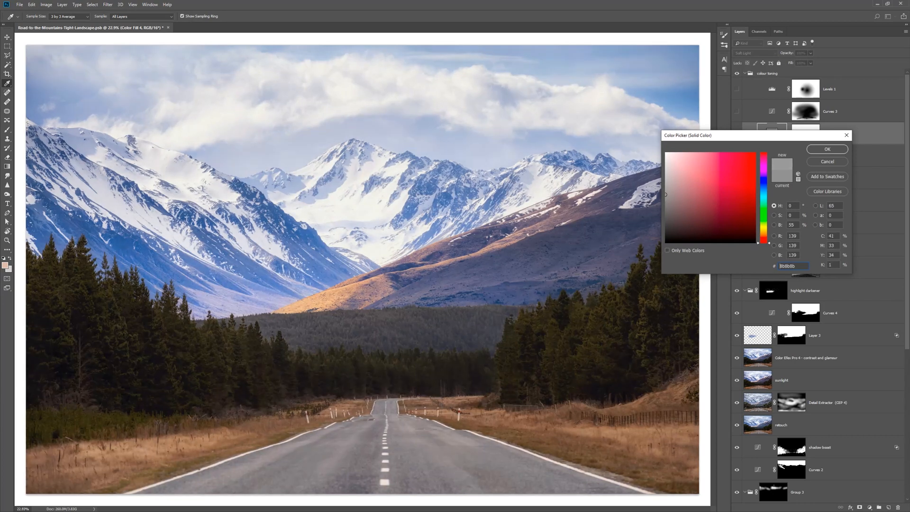
click(666, 196)
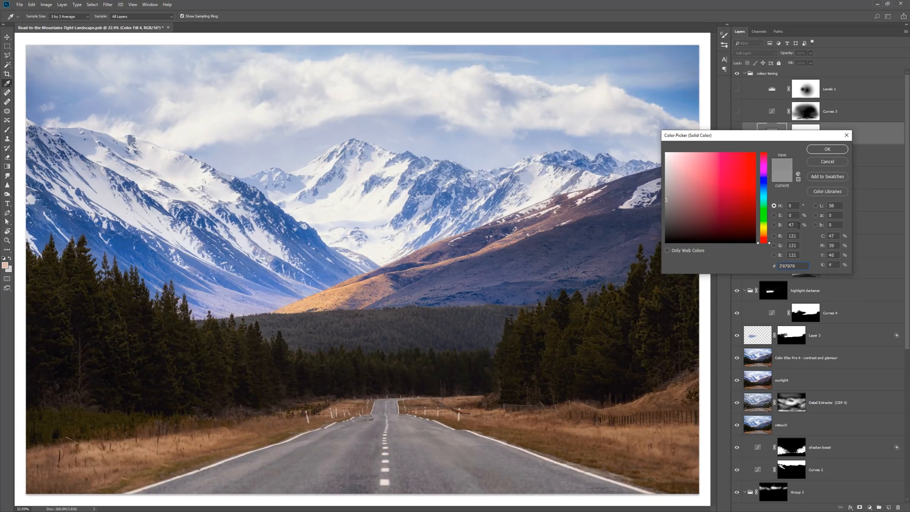
click(827, 149)
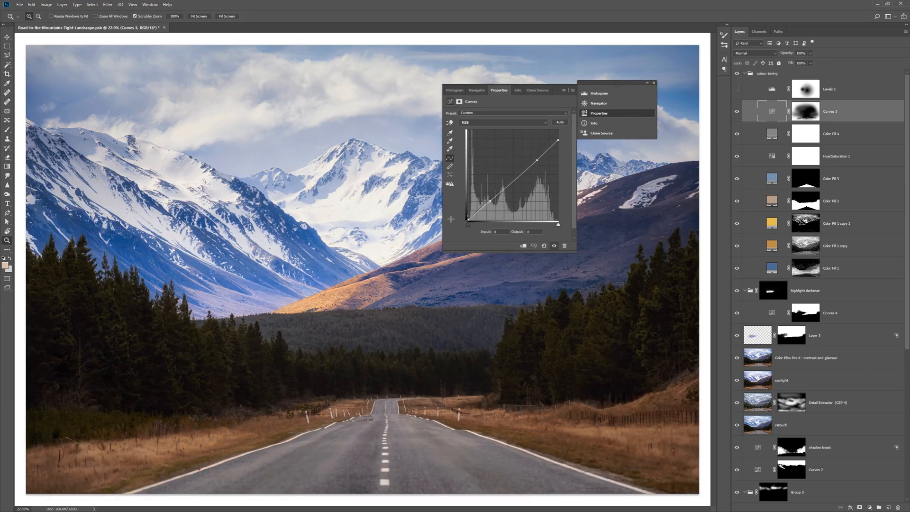
- Drag the Curves 3 shadow point to soften the darkened vignette around the edges
drag(452, 224, 467, 215)
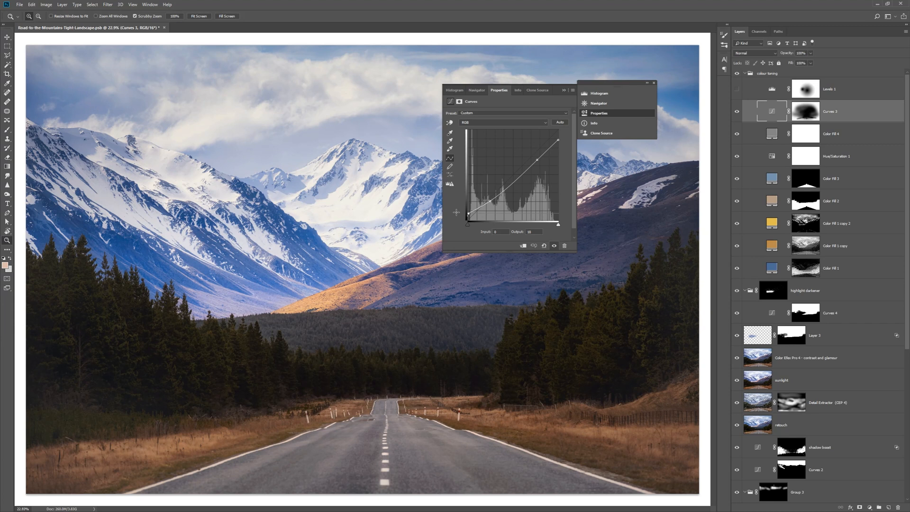
mouse_move(691, 90)
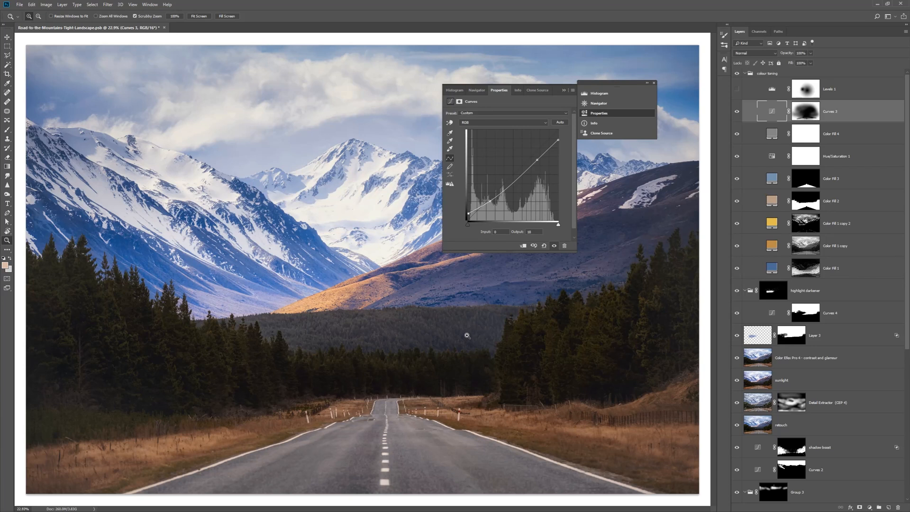
mouse_move(470, 336)
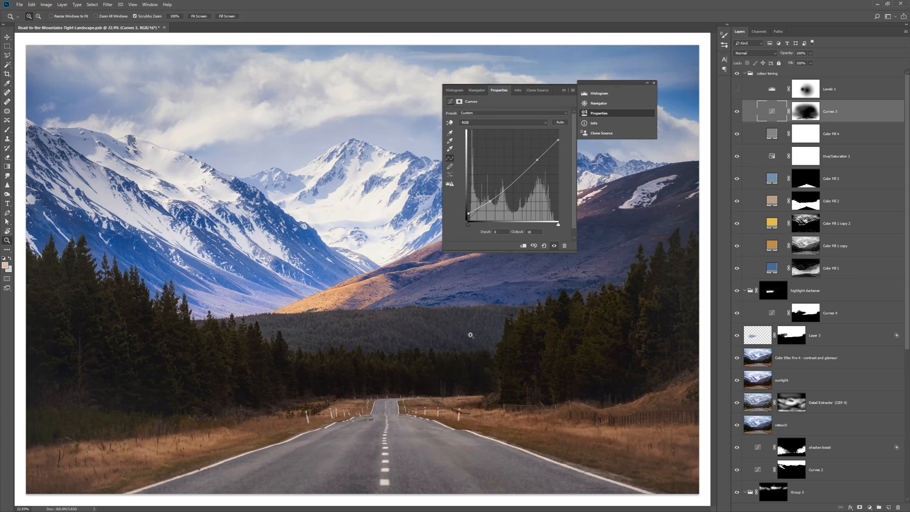
mouse_move(606, 116)
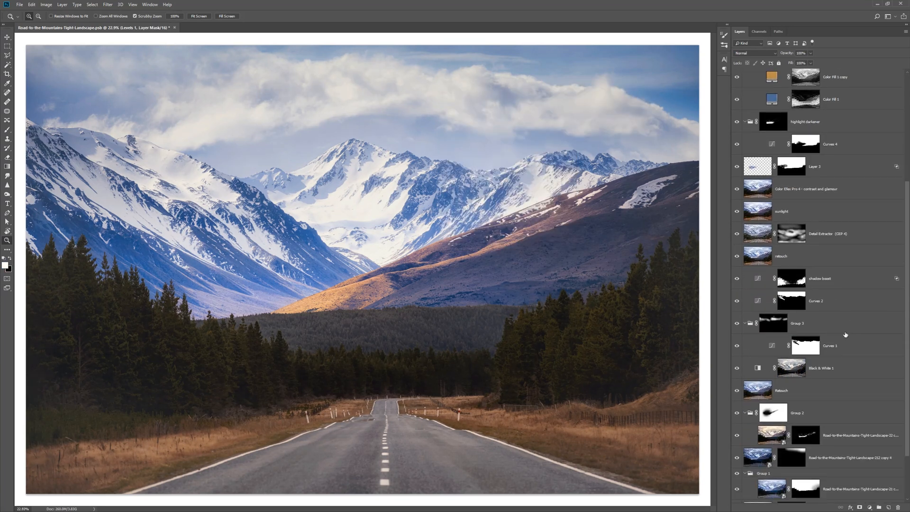
scroll(down, 3)
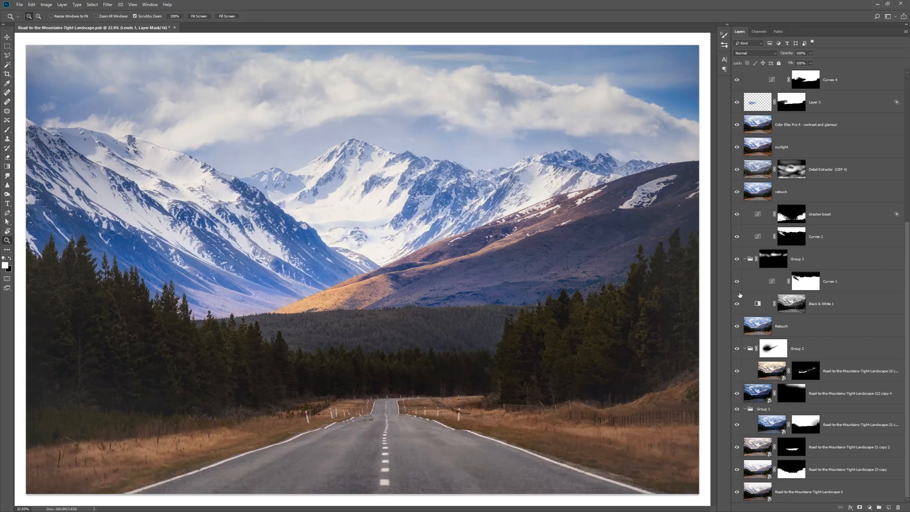
mouse_move(631, 288)
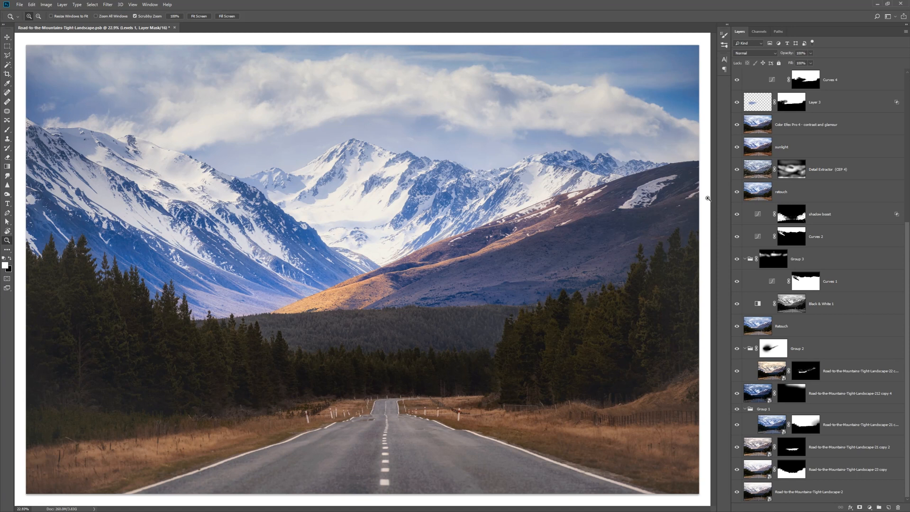
mouse_move(684, 192)
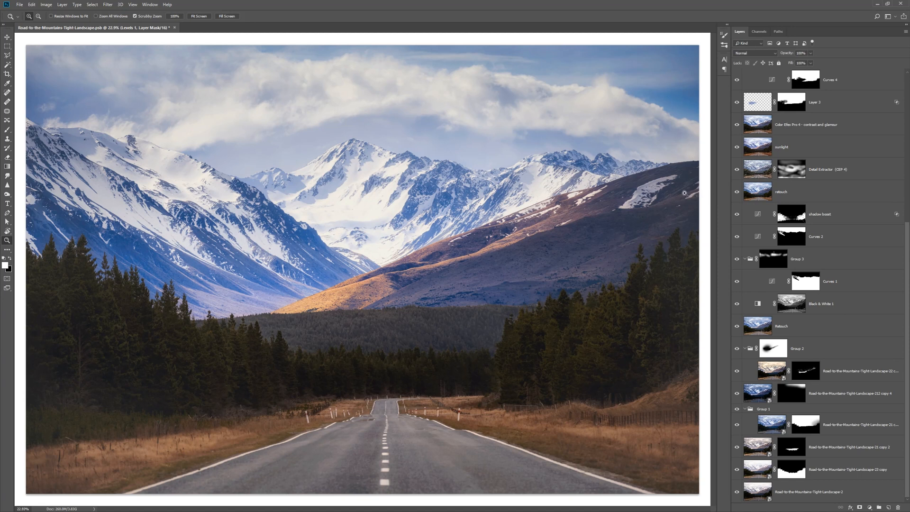
mouse_move(667, 101)
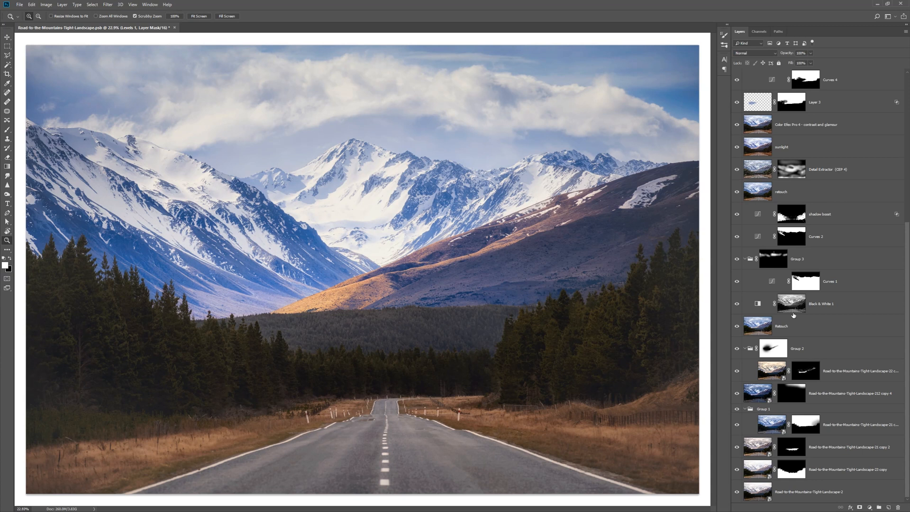
mouse_move(758, 303)
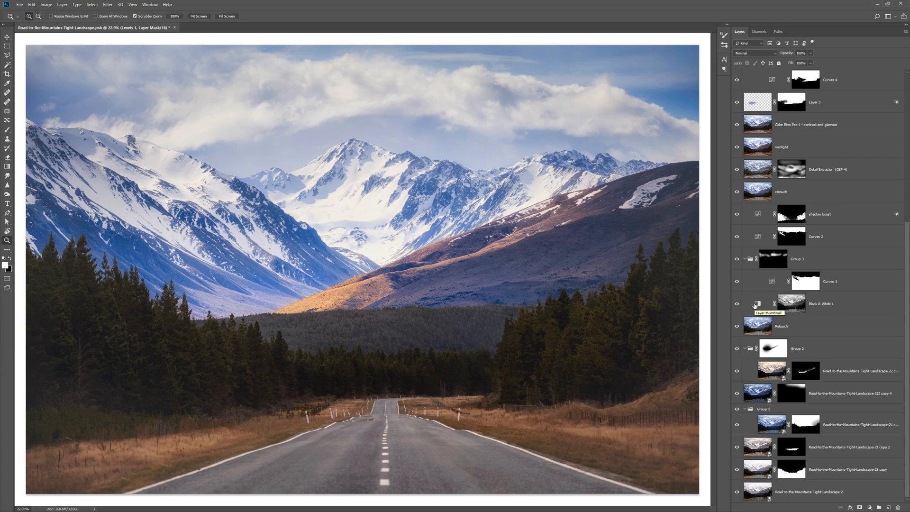
mouse_move(719, 282)
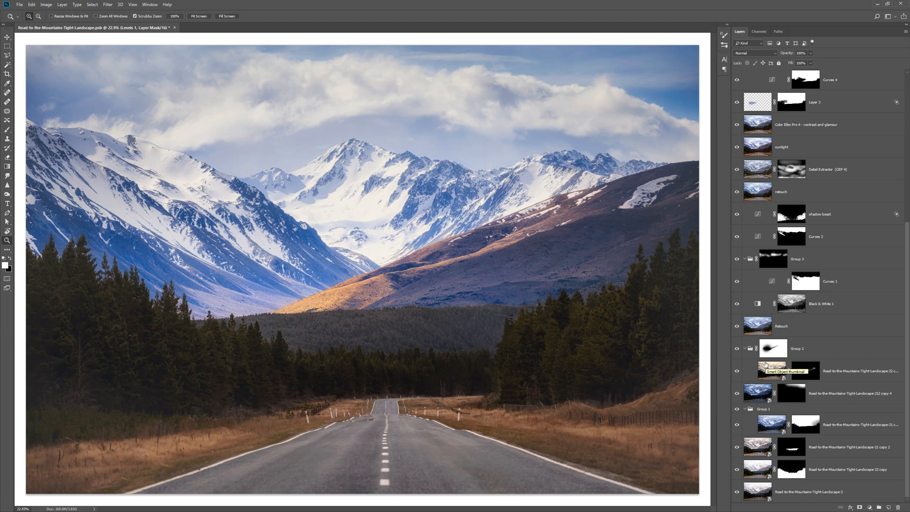
mouse_move(730, 347)
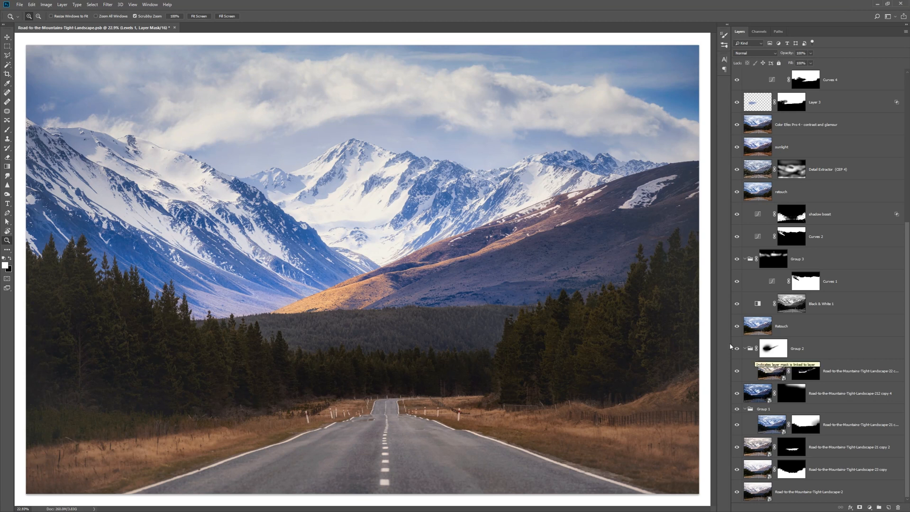
mouse_move(766, 320)
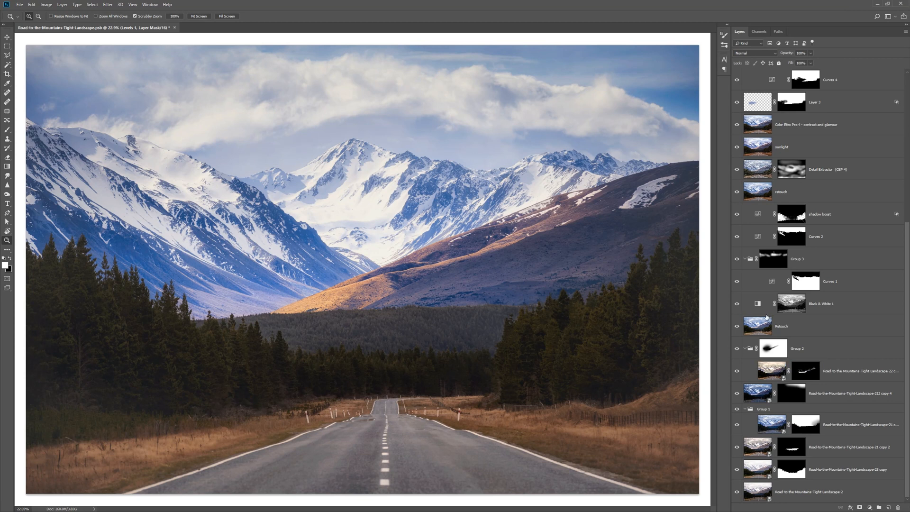